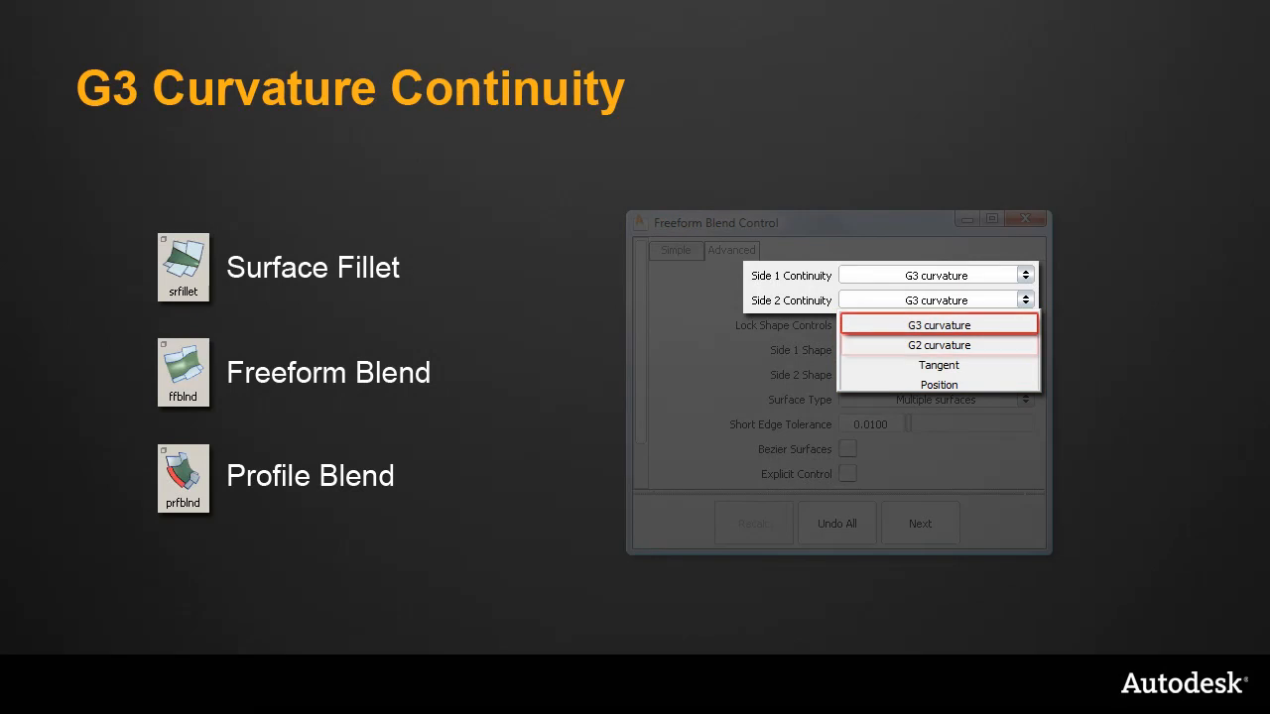
{"action": "mouse_move", "coordinate": [939, 345]}
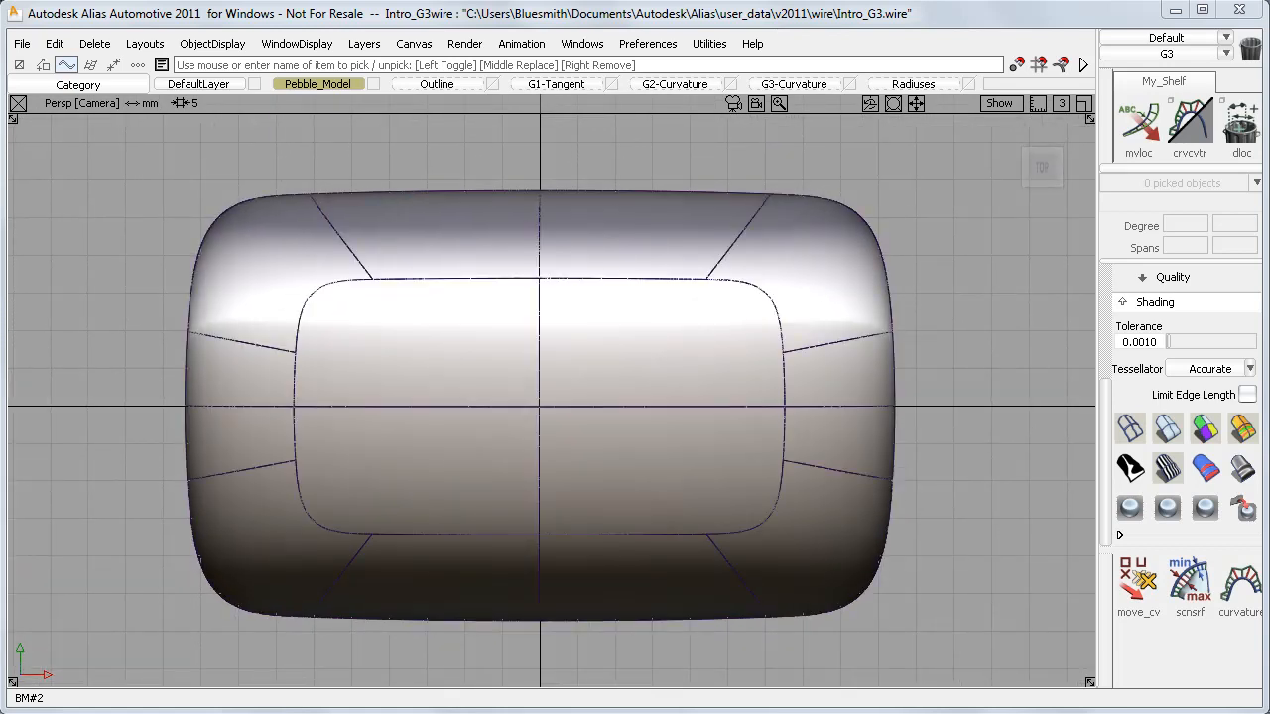
Turn on the Outline, G1-Tangent, G2-Curvature, G3-Curvature and Radiuses layers in turn.
{"action": "left_click", "coordinate": [437, 84]}
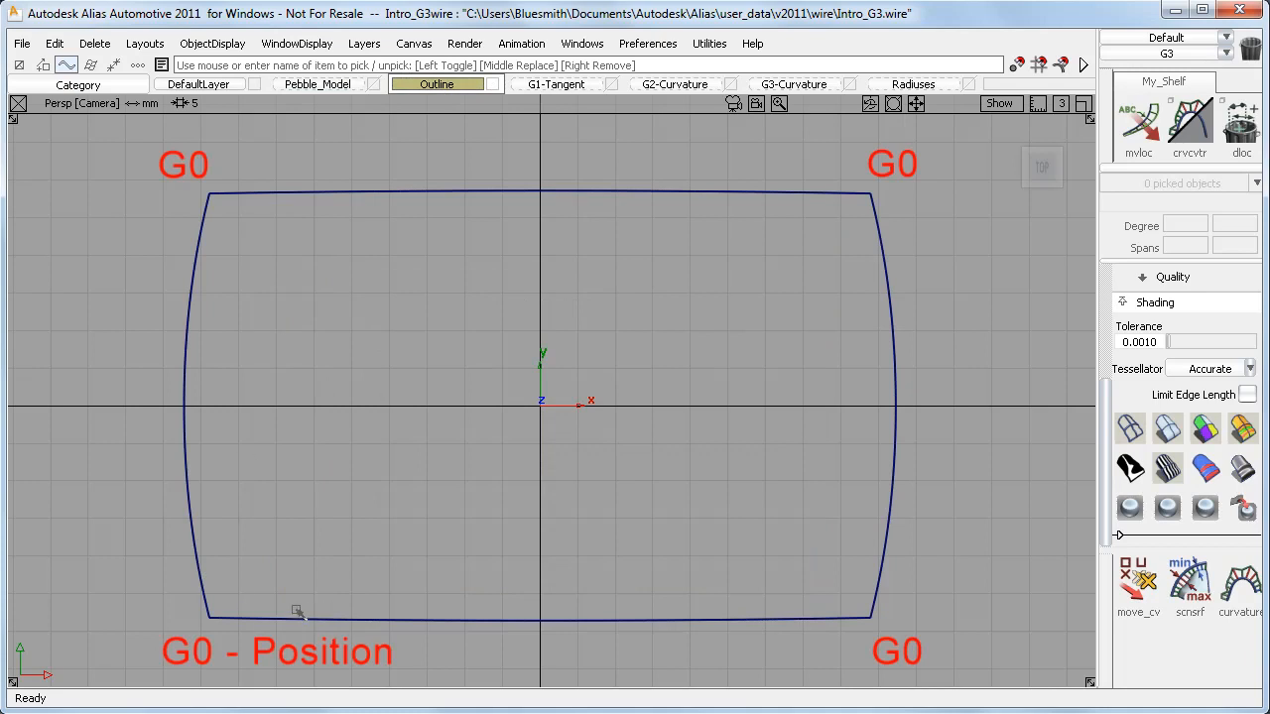
{"action": "mouse_move", "coordinate": [231, 592]}
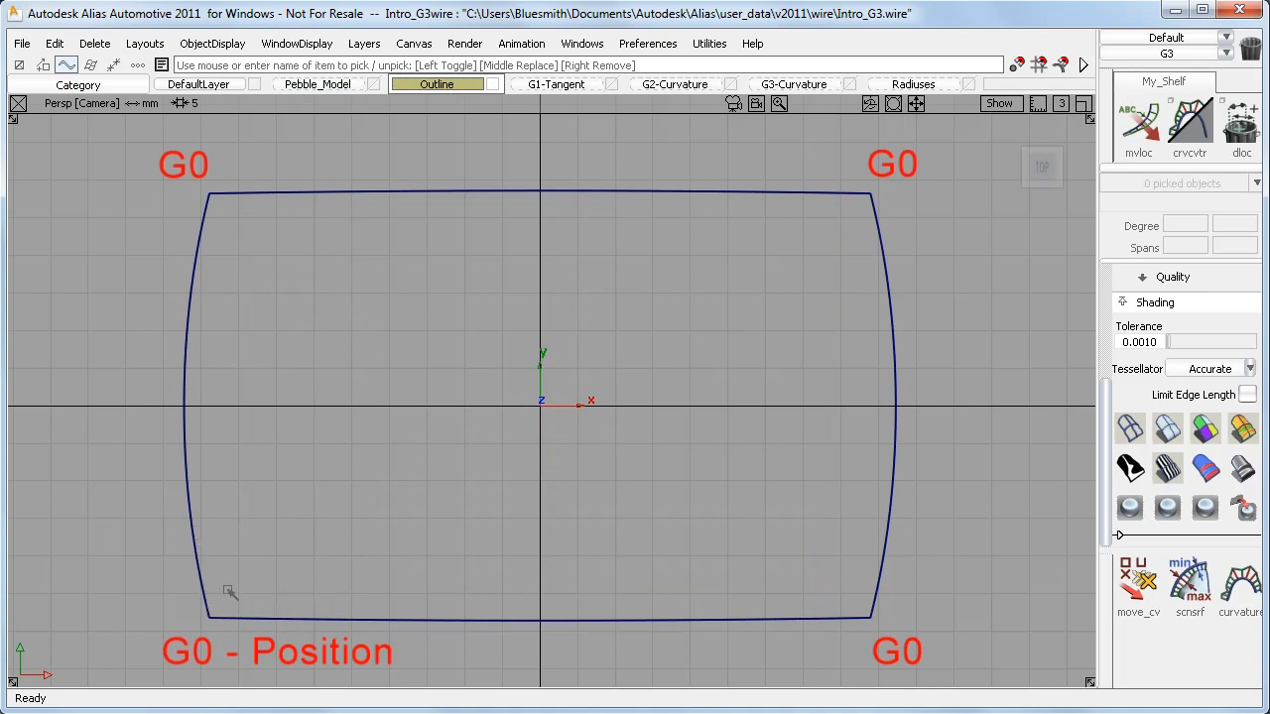
{"action": "mouse_move", "coordinate": [248, 624]}
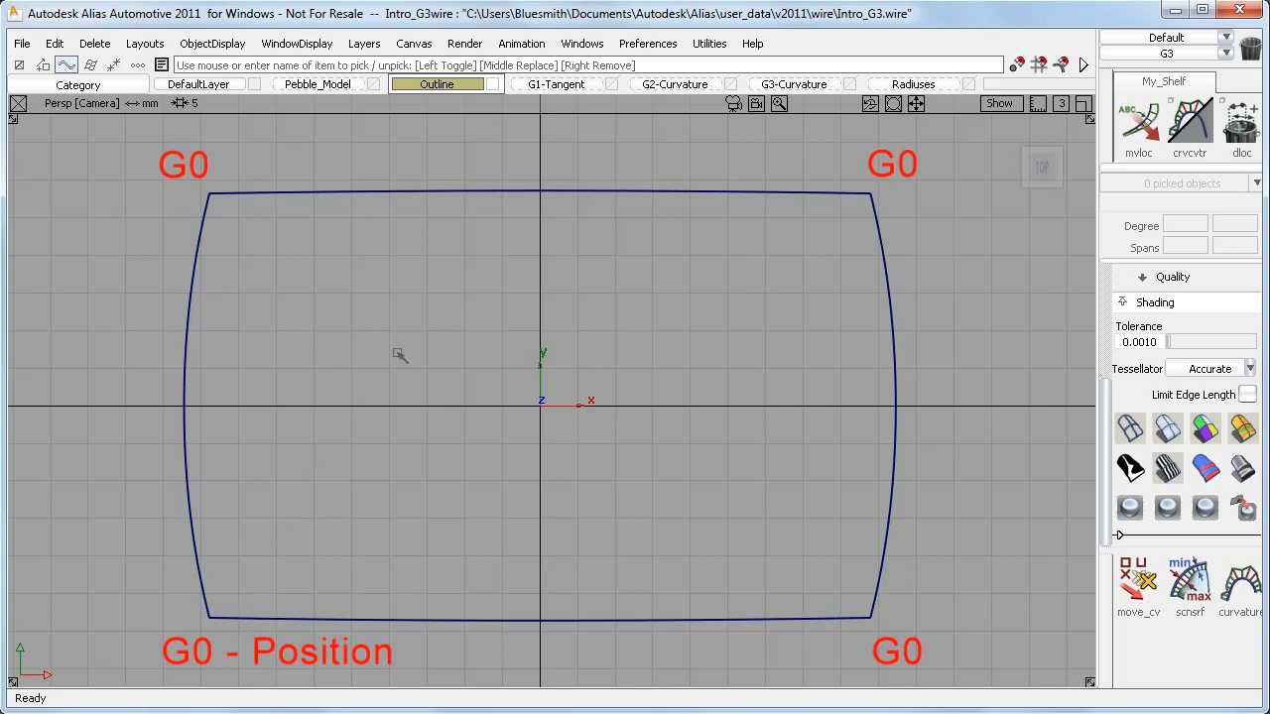
{"action": "left_click", "coordinate": [556, 83]}
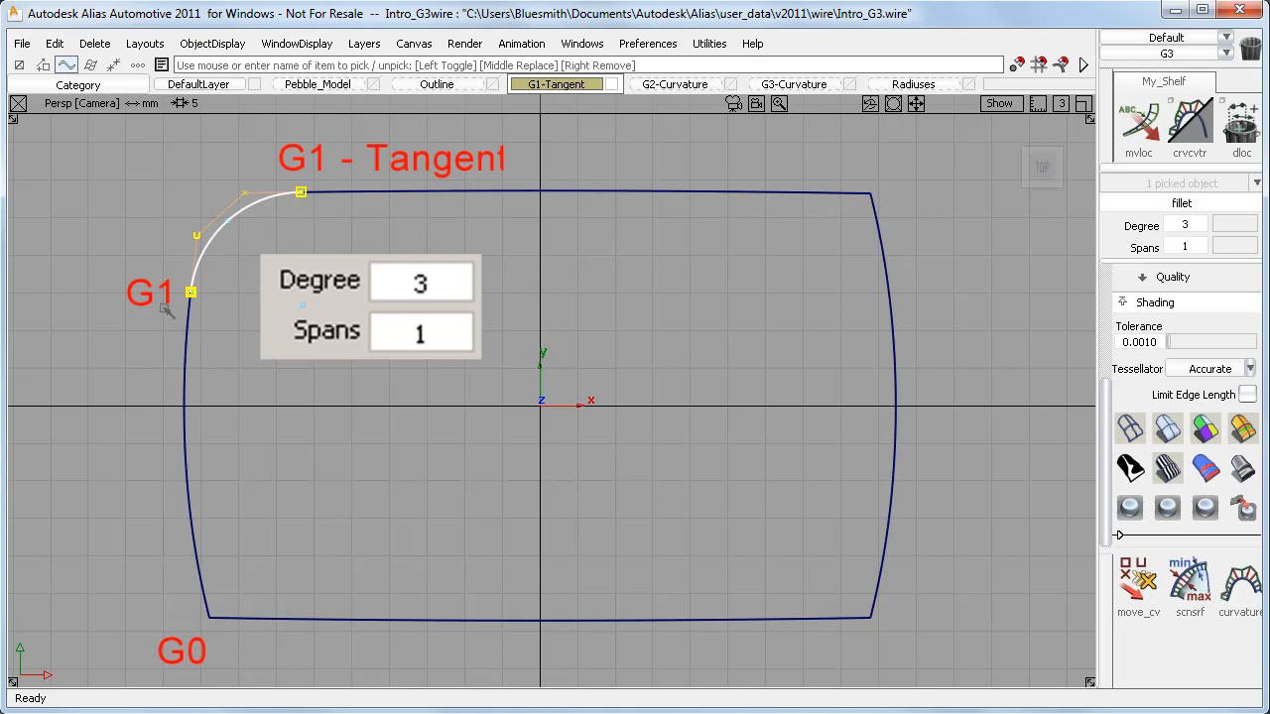
{"action": "mouse_move", "coordinate": [296, 211]}
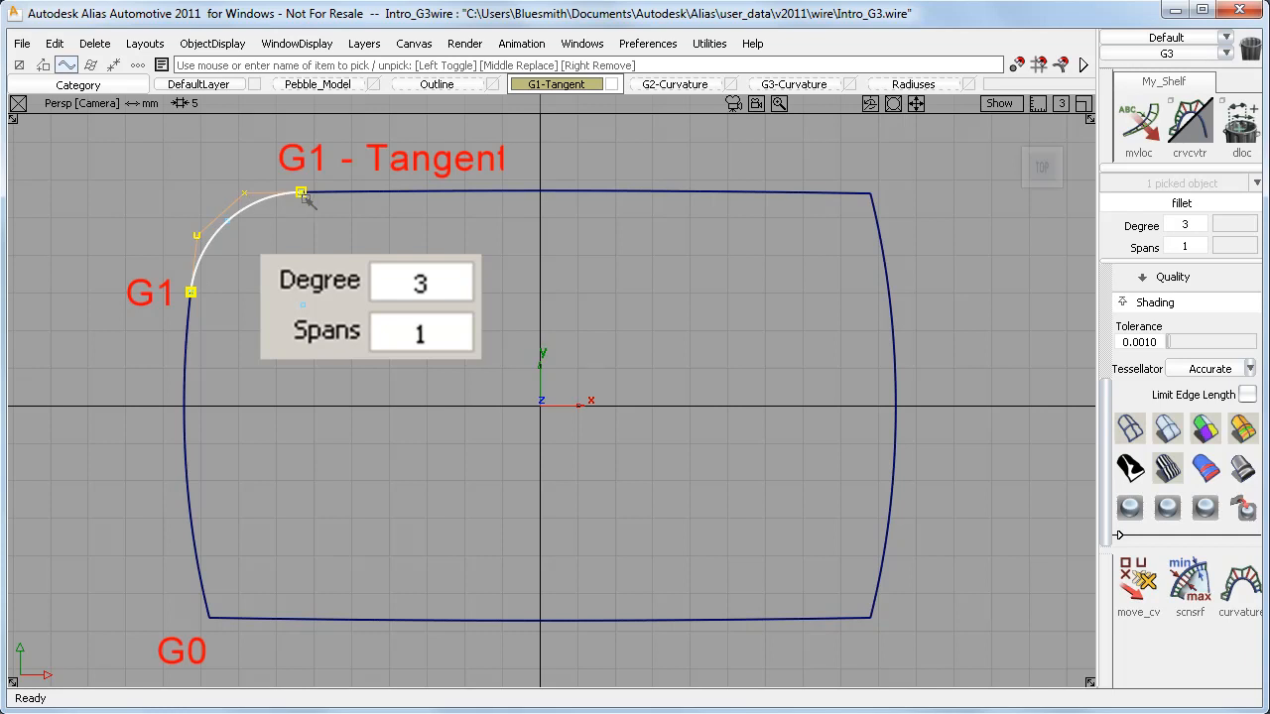
{"action": "left_click", "coordinate": [674, 83]}
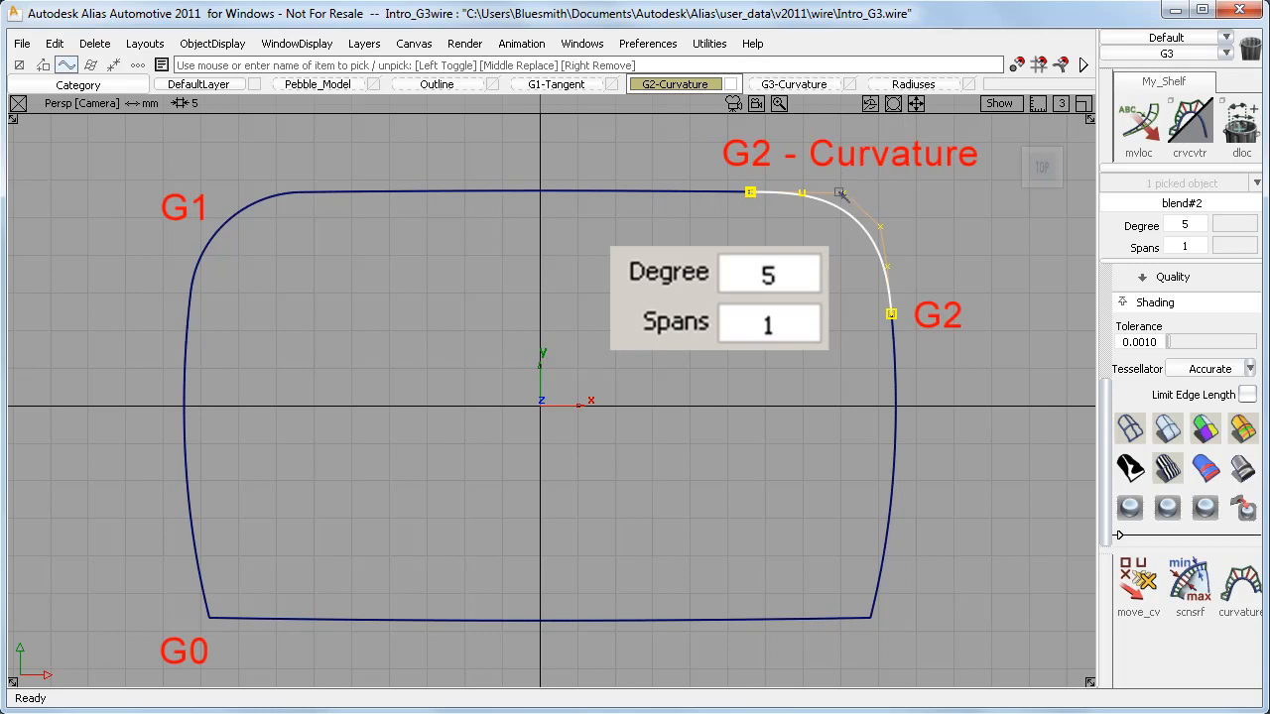
{"action": "left_click", "coordinate": [793, 83]}
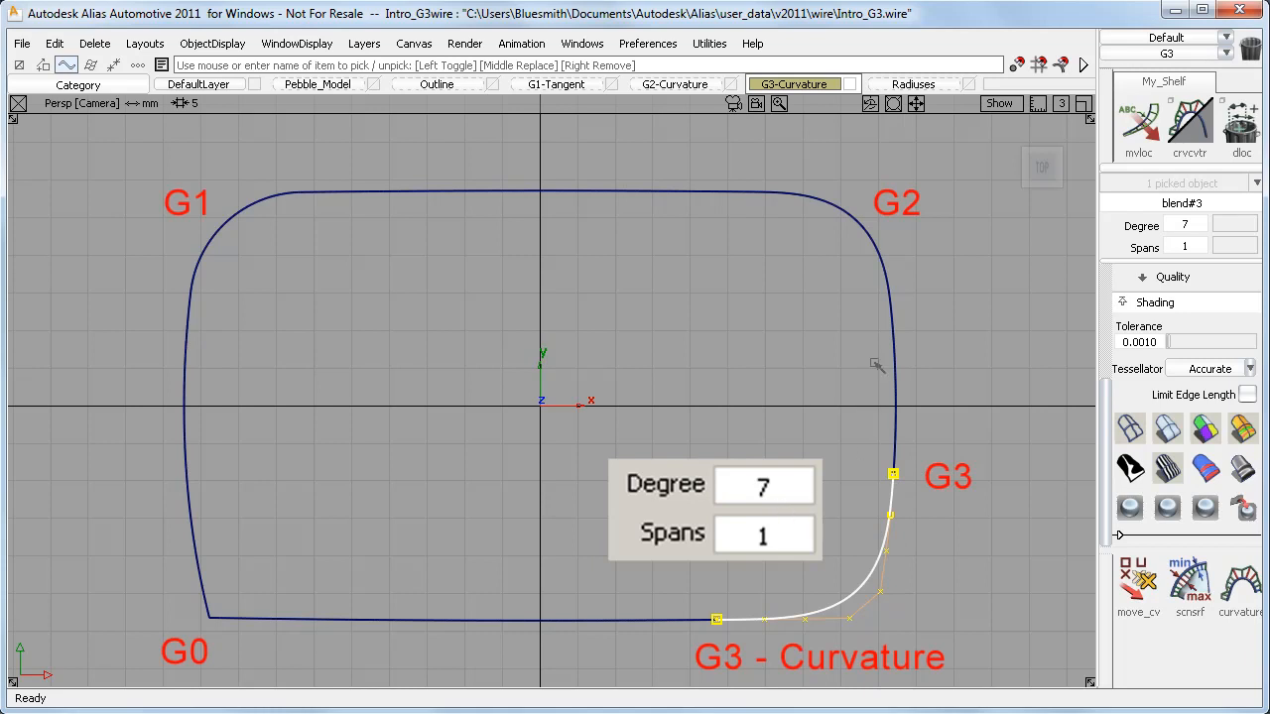
{"action": "left_click", "coordinate": [912, 84]}
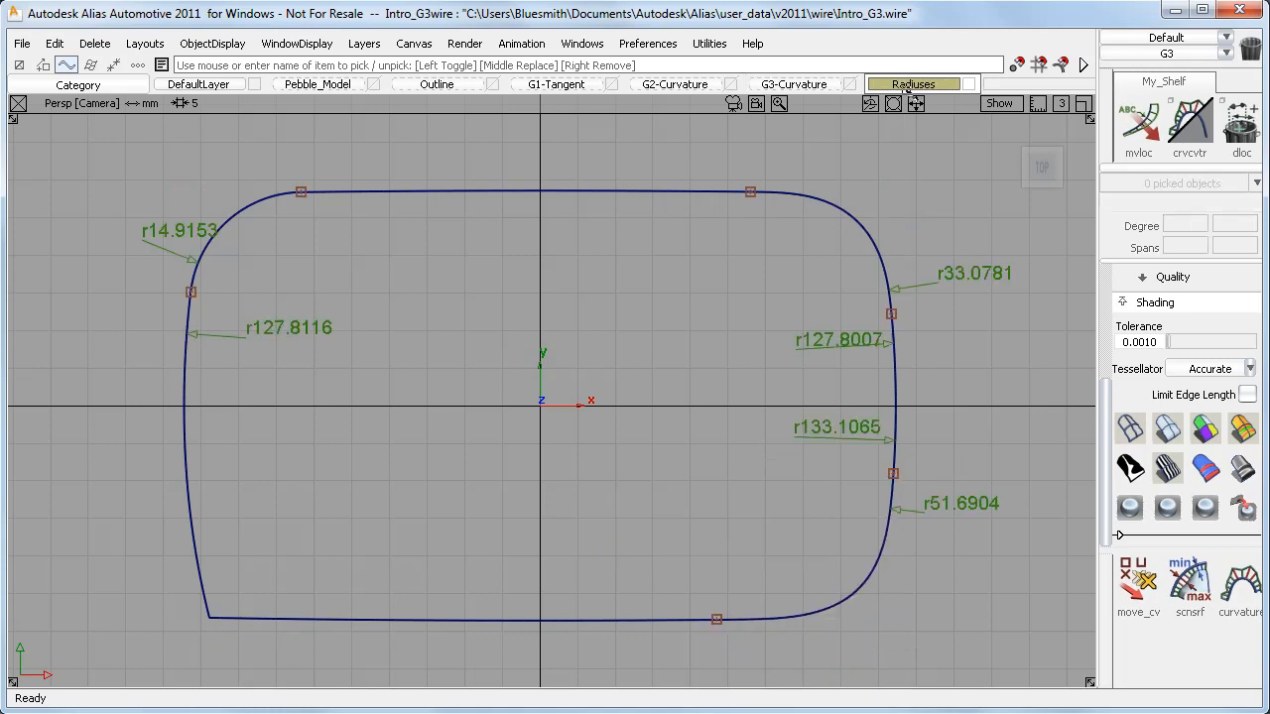
Start the mvloc tool to reposition radius locators onto the G1 and G2 blend joints.
{"action": "left_click", "coordinate": [1138, 124]}
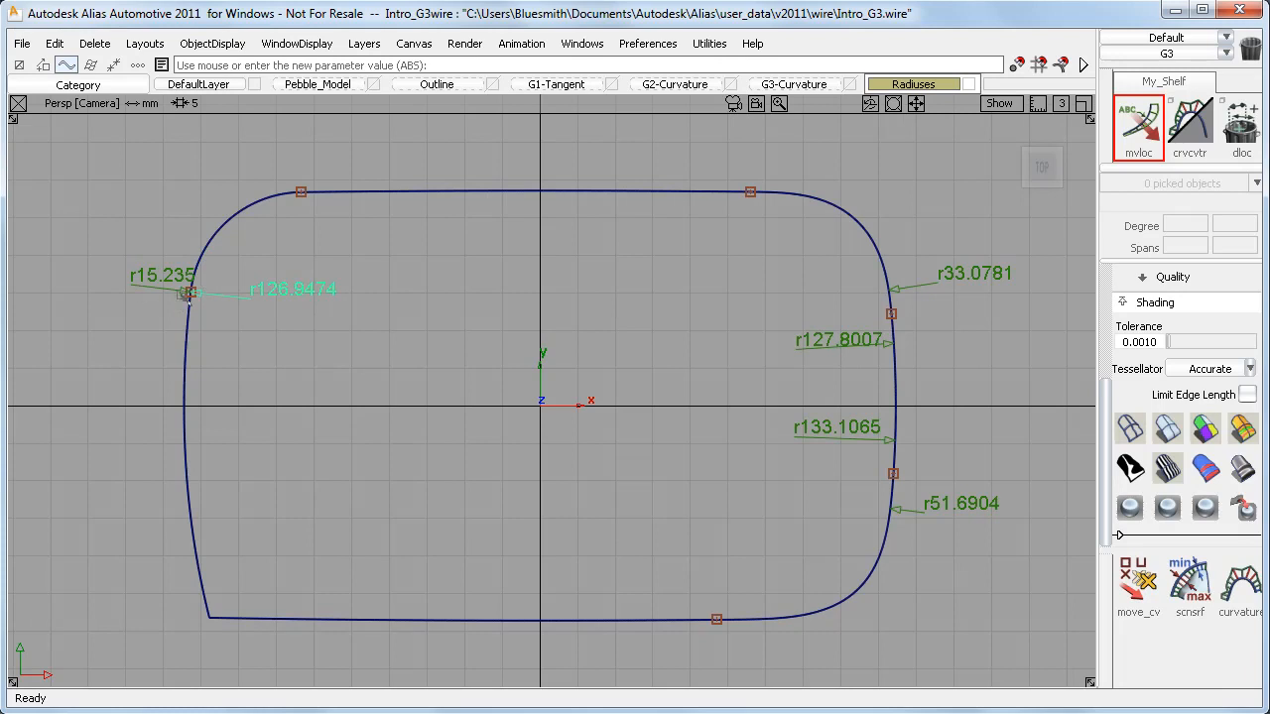
{"action": "mouse_move", "coordinate": [337, 315]}
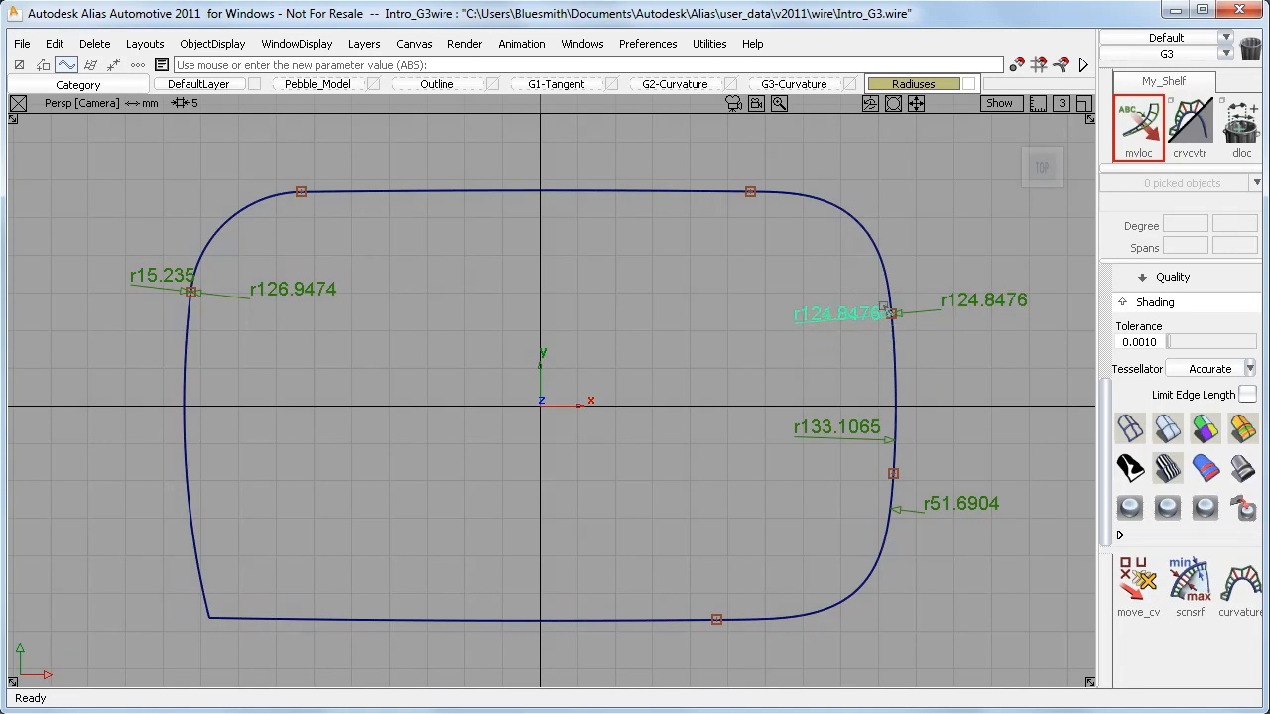
{"action": "mouse_move", "coordinate": [995, 328]}
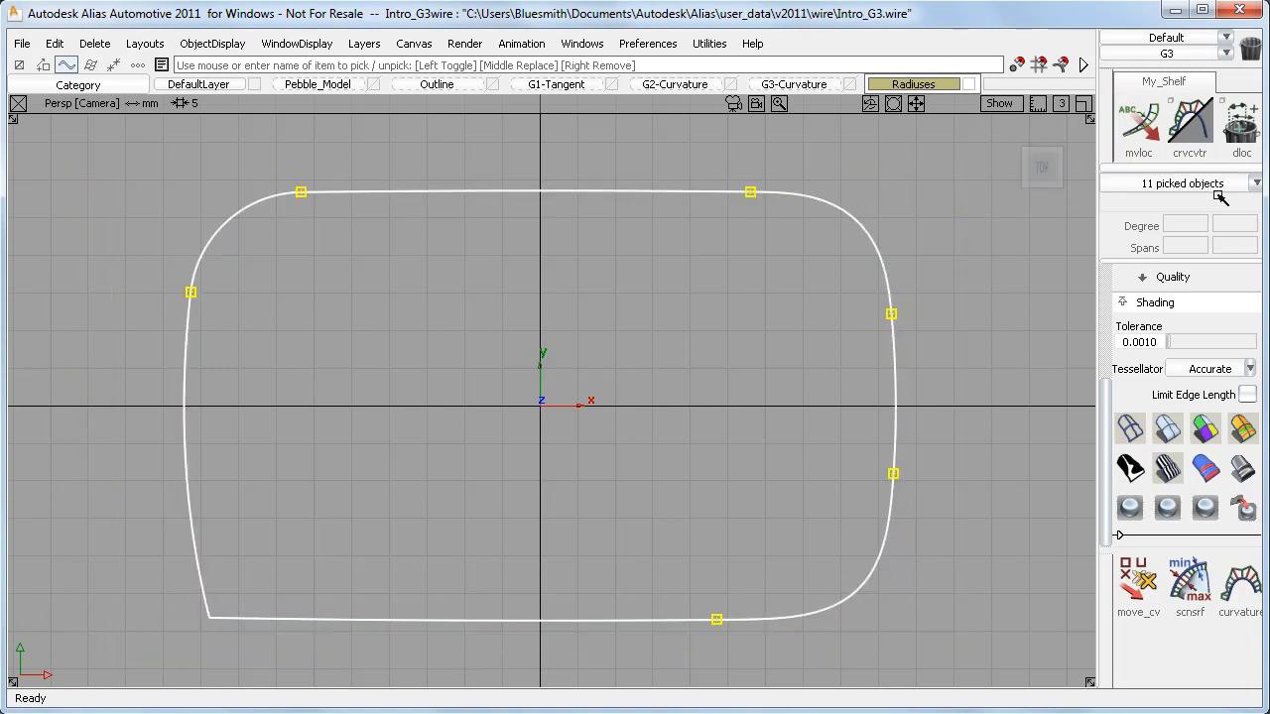
Add curvature combs to all eleven outline curves with crvcvtr.
{"action": "left_click", "coordinate": [1190, 123]}
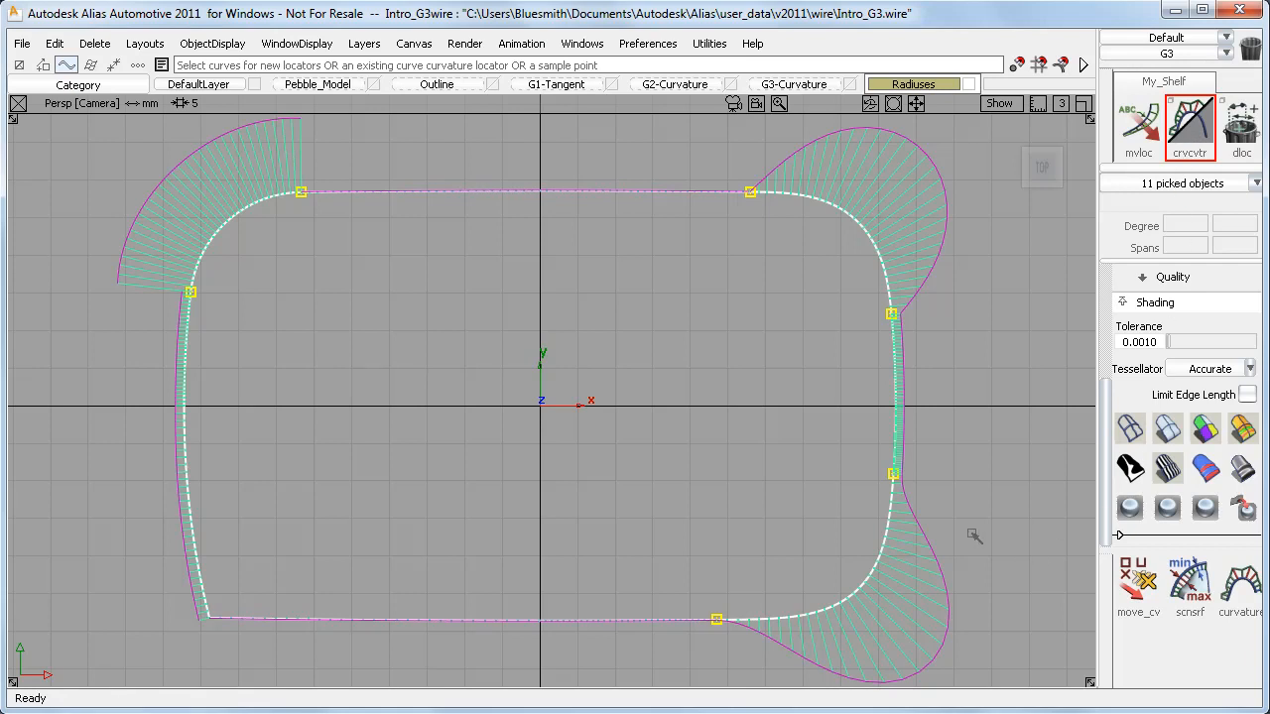
{"action": "mouse_move", "coordinate": [966, 516]}
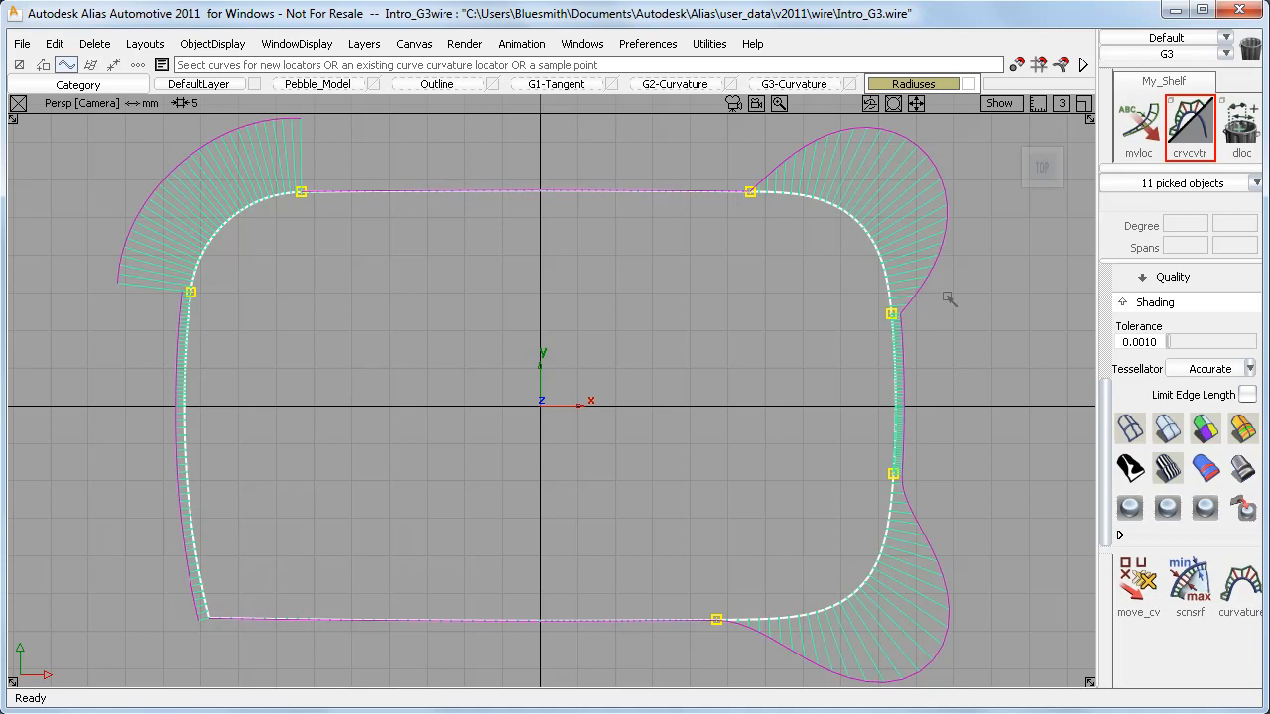
{"action": "mouse_move", "coordinate": [943, 312]}
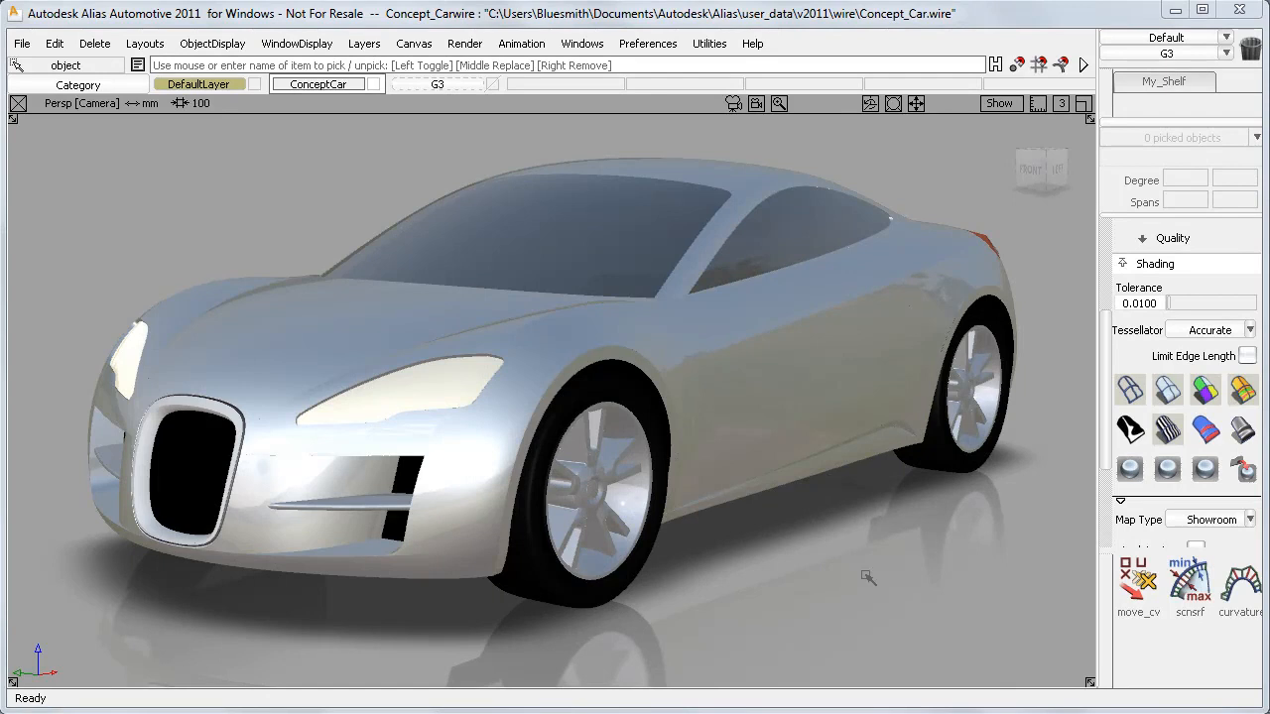
Make the G3 layer visible to bring up the G1, G2 and G3 surface strips.
{"action": "right_click", "coordinate": [863, 575]}
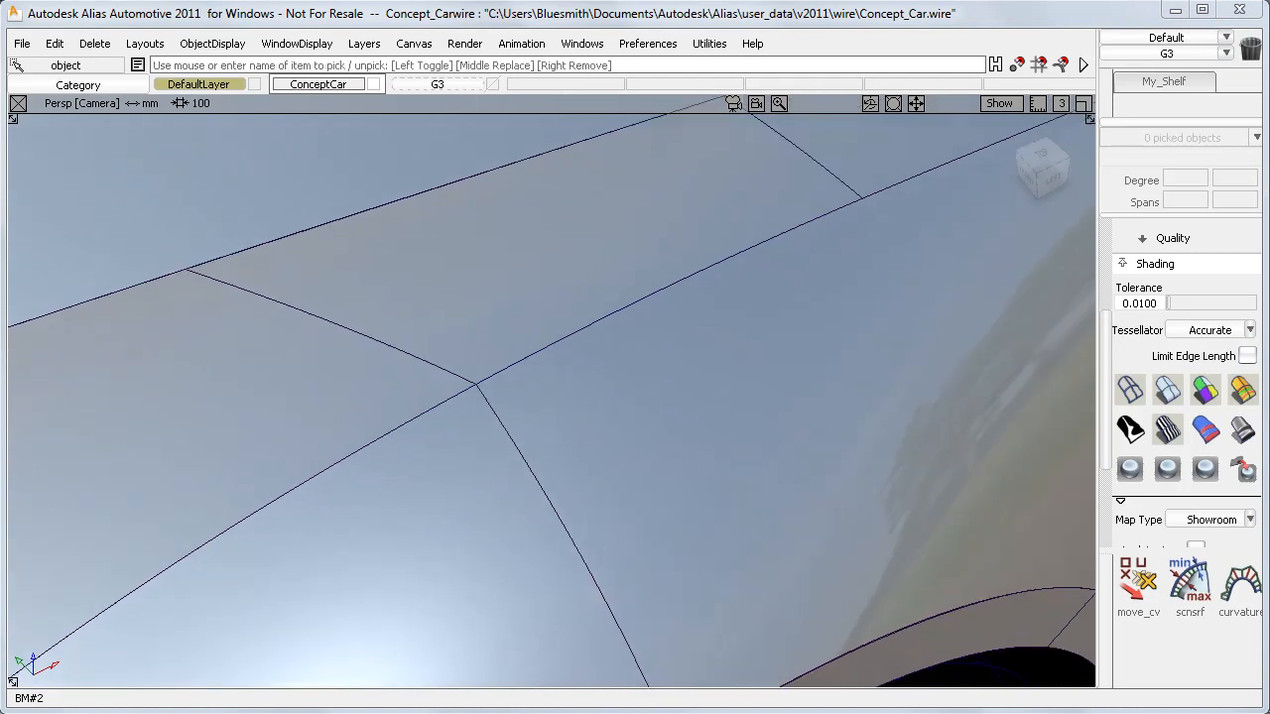
{"action": "left_click", "coordinate": [437, 83]}
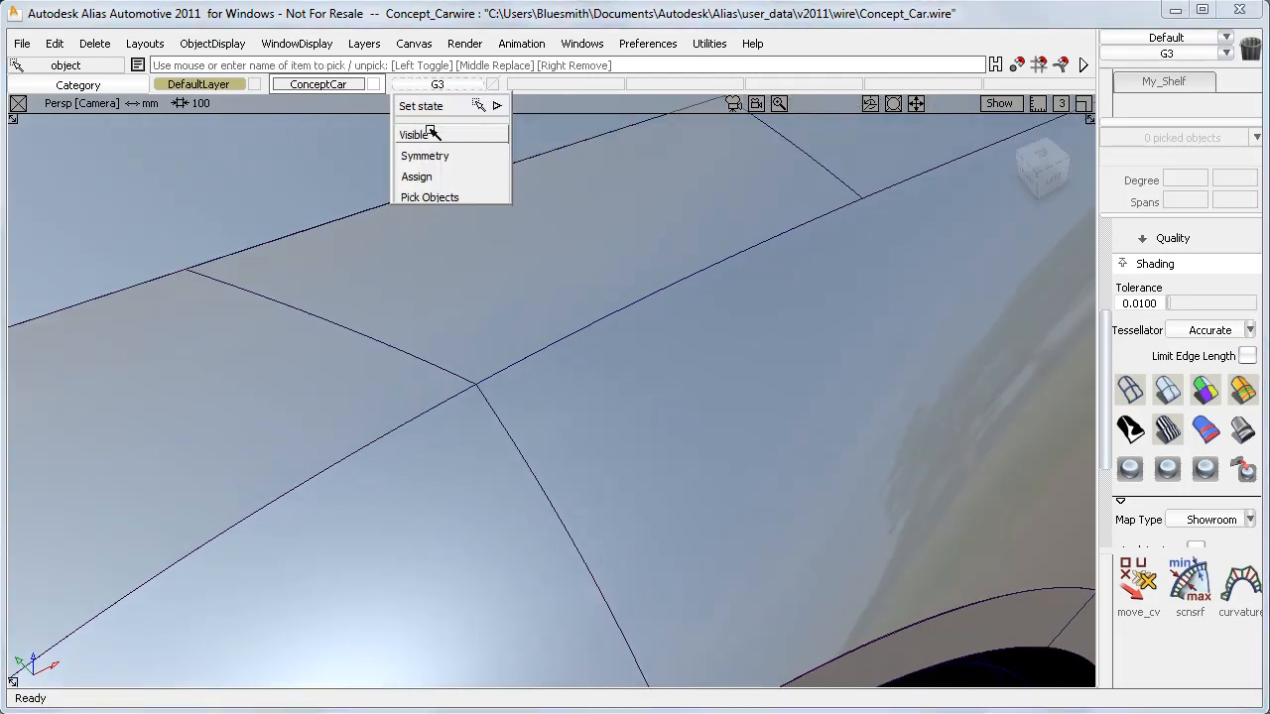
{"action": "left_click", "coordinate": [414, 134]}
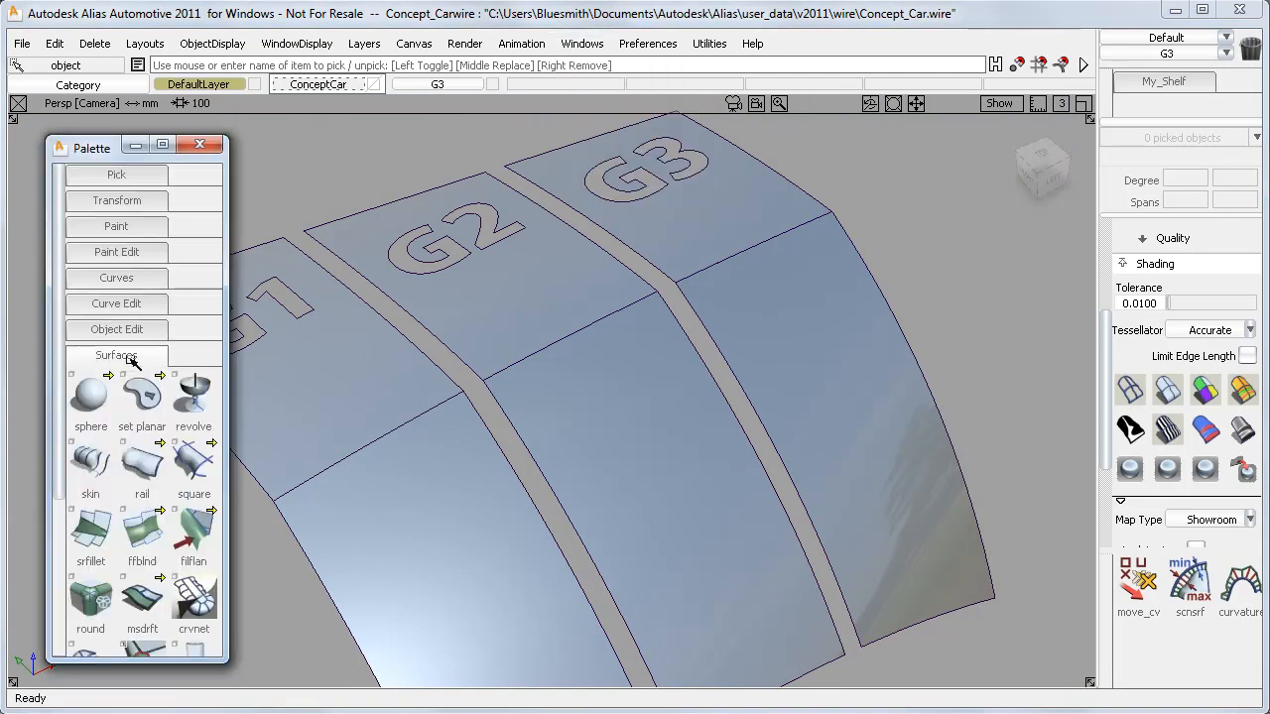
Fillet the strip gaps with G2 and G3 curvature sections, then select the G2 blend to show CVs.
{"action": "left_click", "coordinate": [91, 459]}
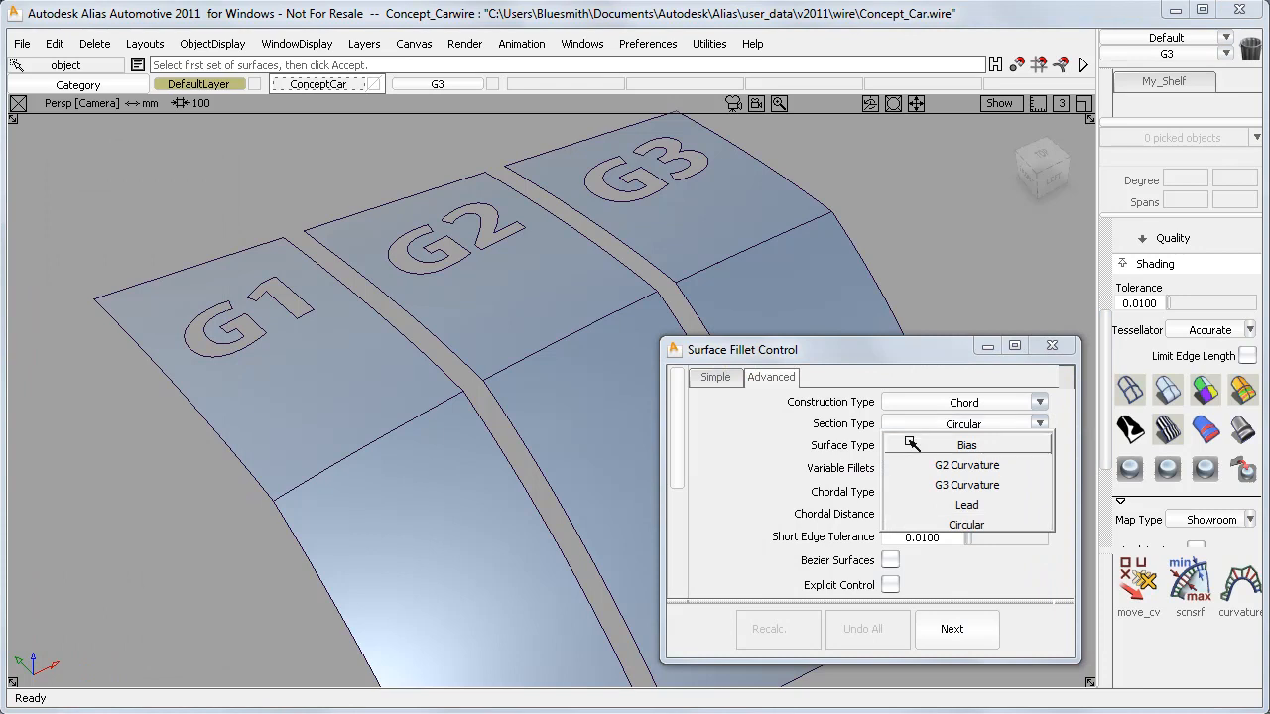
{"action": "left_click", "coordinate": [965, 444]}
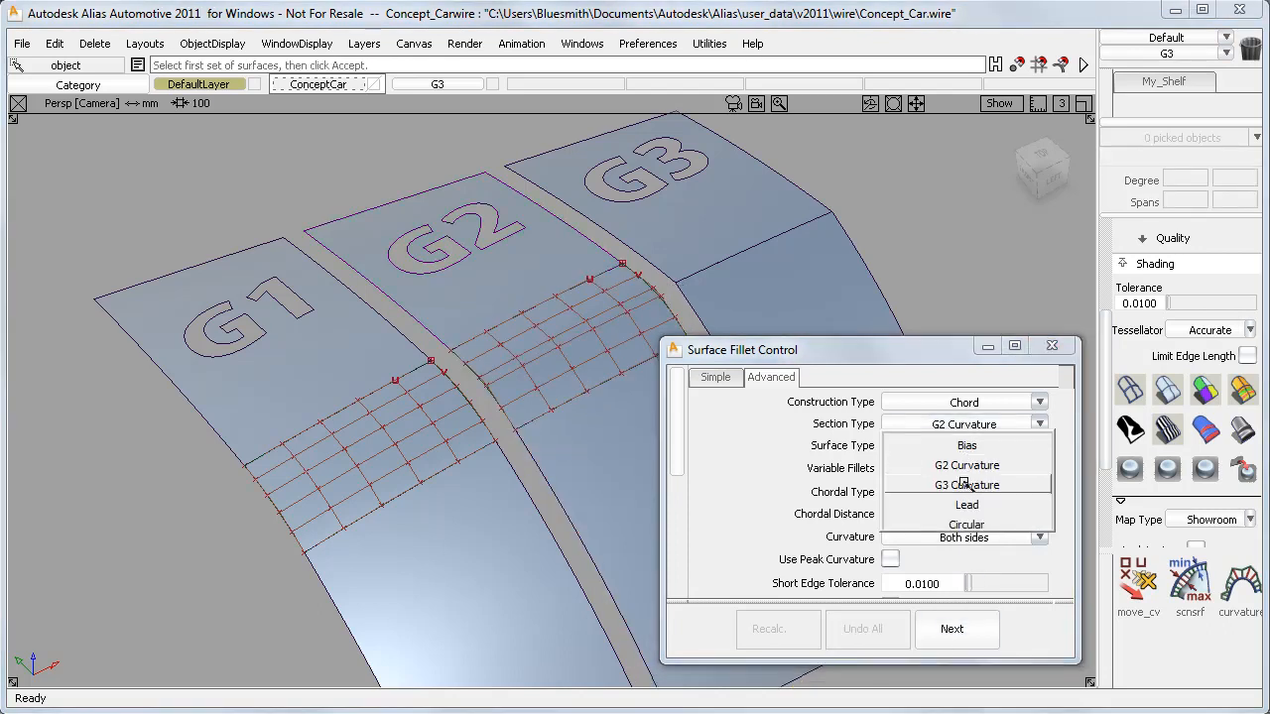
{"action": "left_click", "coordinate": [967, 484]}
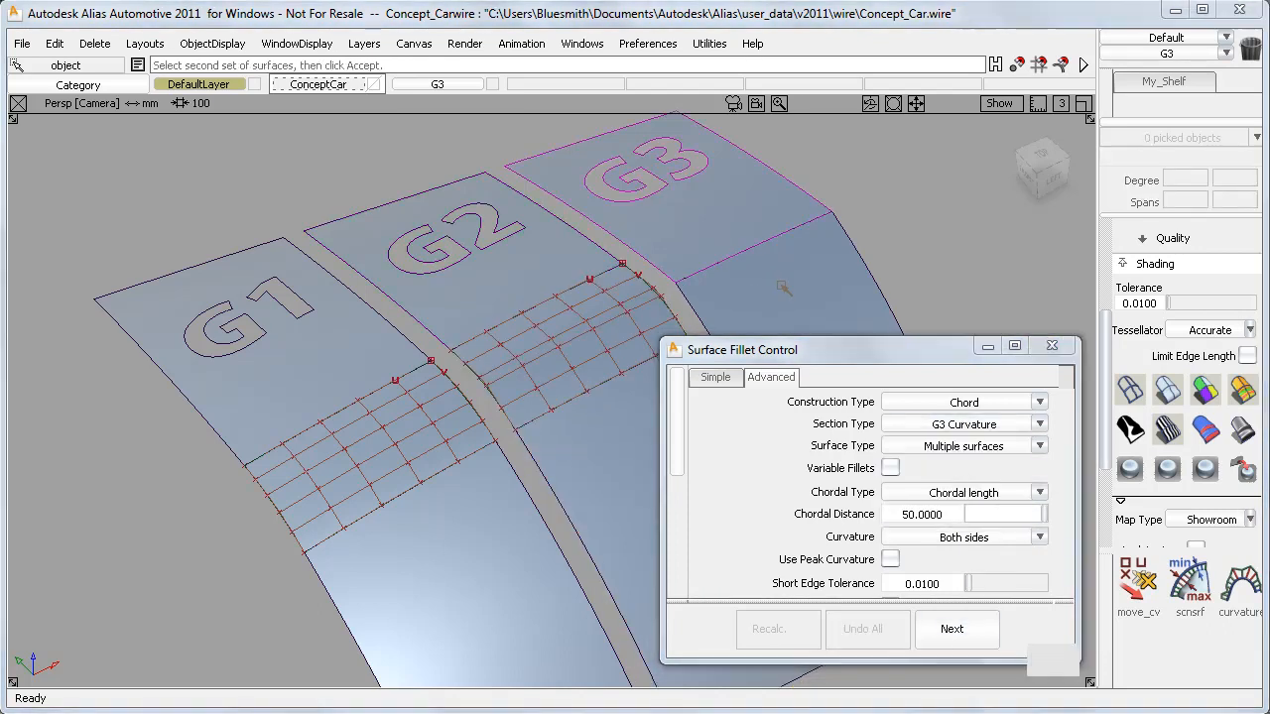
{"action": "left_click", "coordinate": [954, 629]}
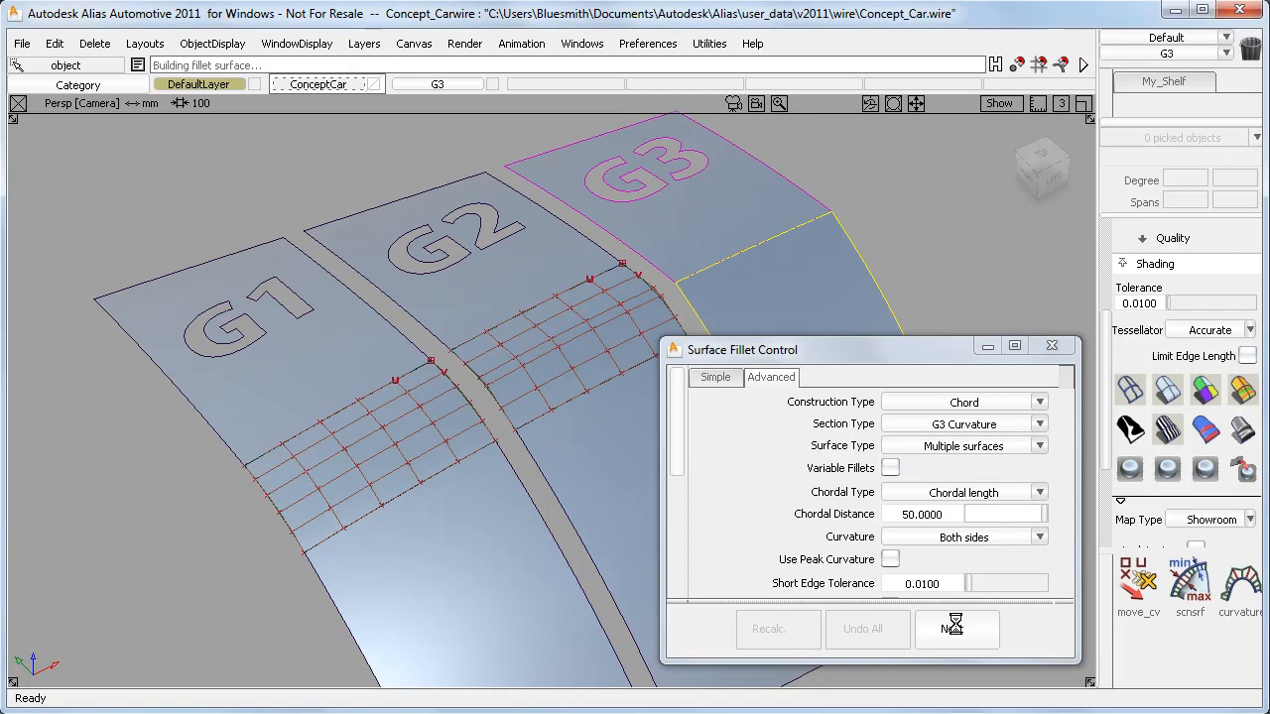
{"action": "left_click", "coordinate": [956, 629]}
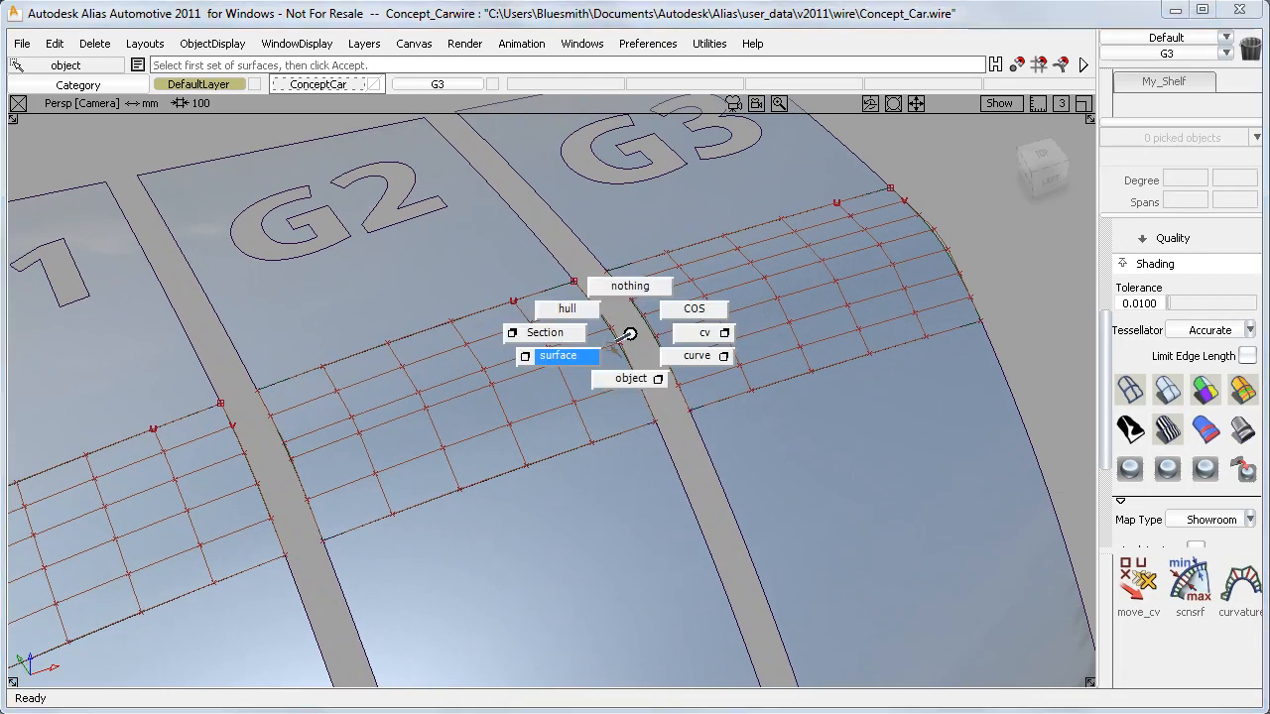
{"action": "left_click", "coordinate": [558, 355]}
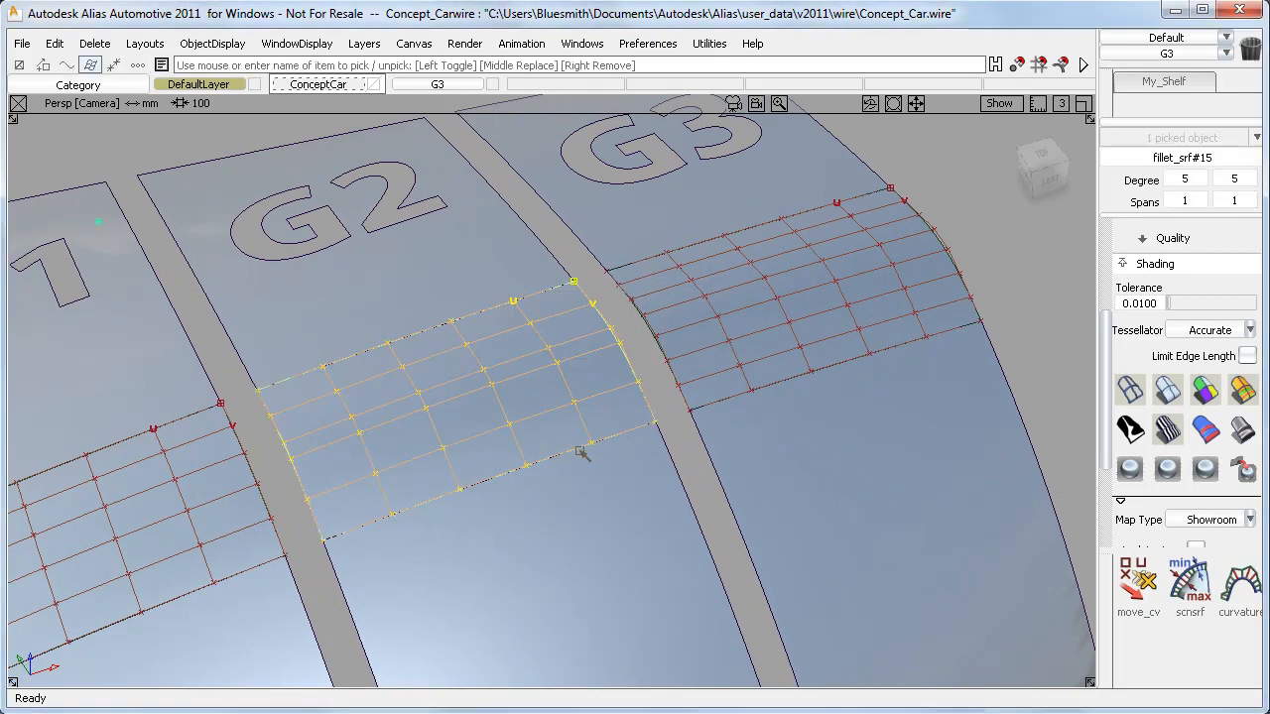
{"action": "mouse_move", "coordinate": [1055, 251]}
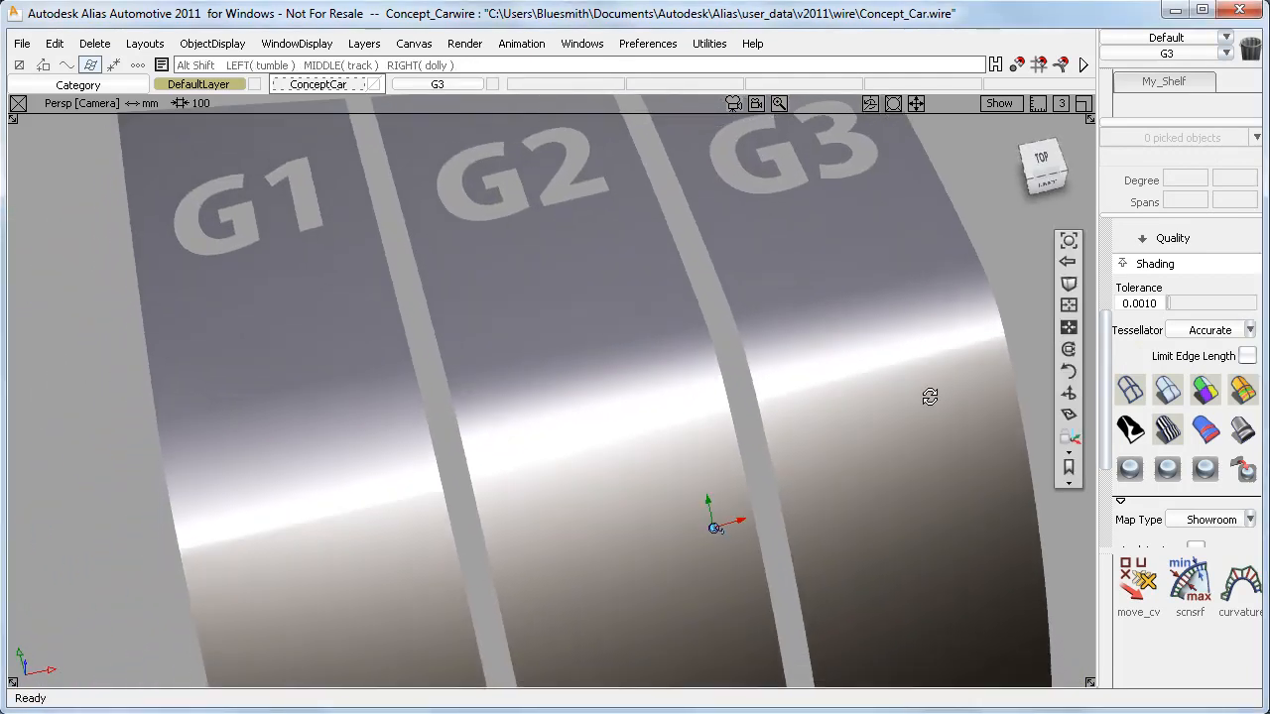
Orbit around the zebra-striped strips to look along them from the G1 end.
{"action": "left_click_drag", "start_coordinate": [929, 397], "coordinate": [875, 422]}
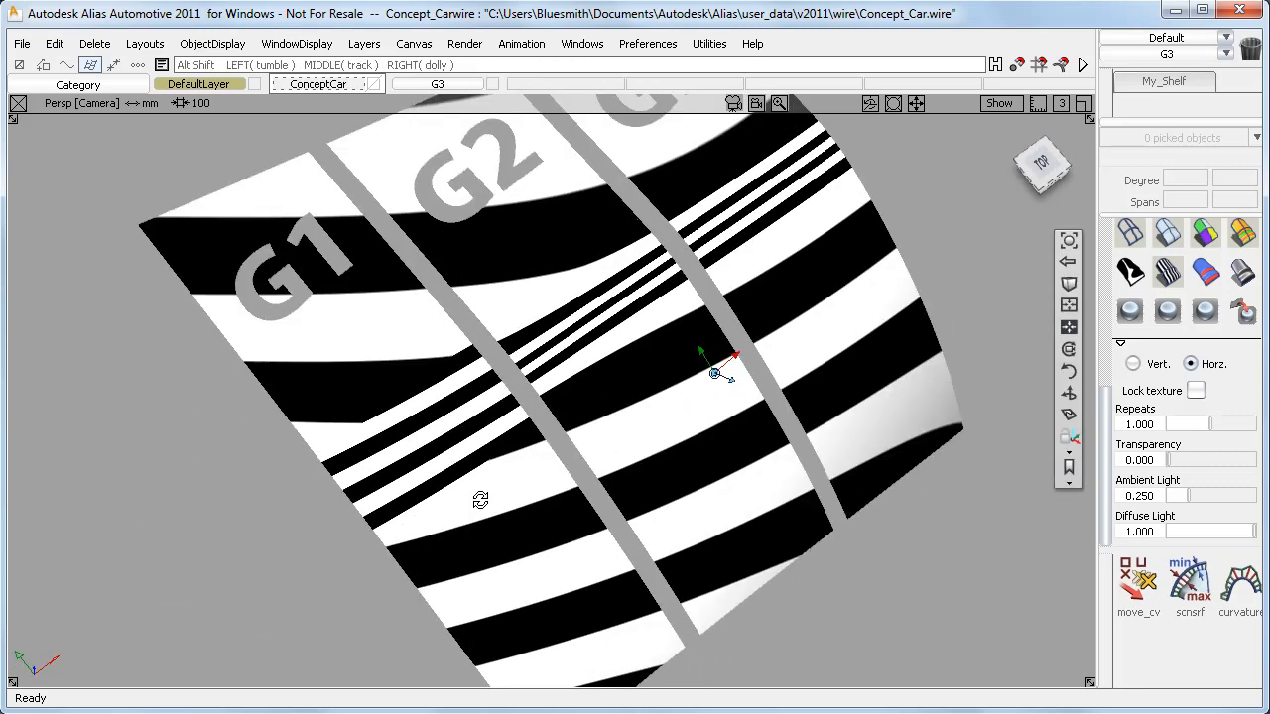
{"action": "left_click_drag", "start_coordinate": [715, 372], "coordinate": [593, 541]}
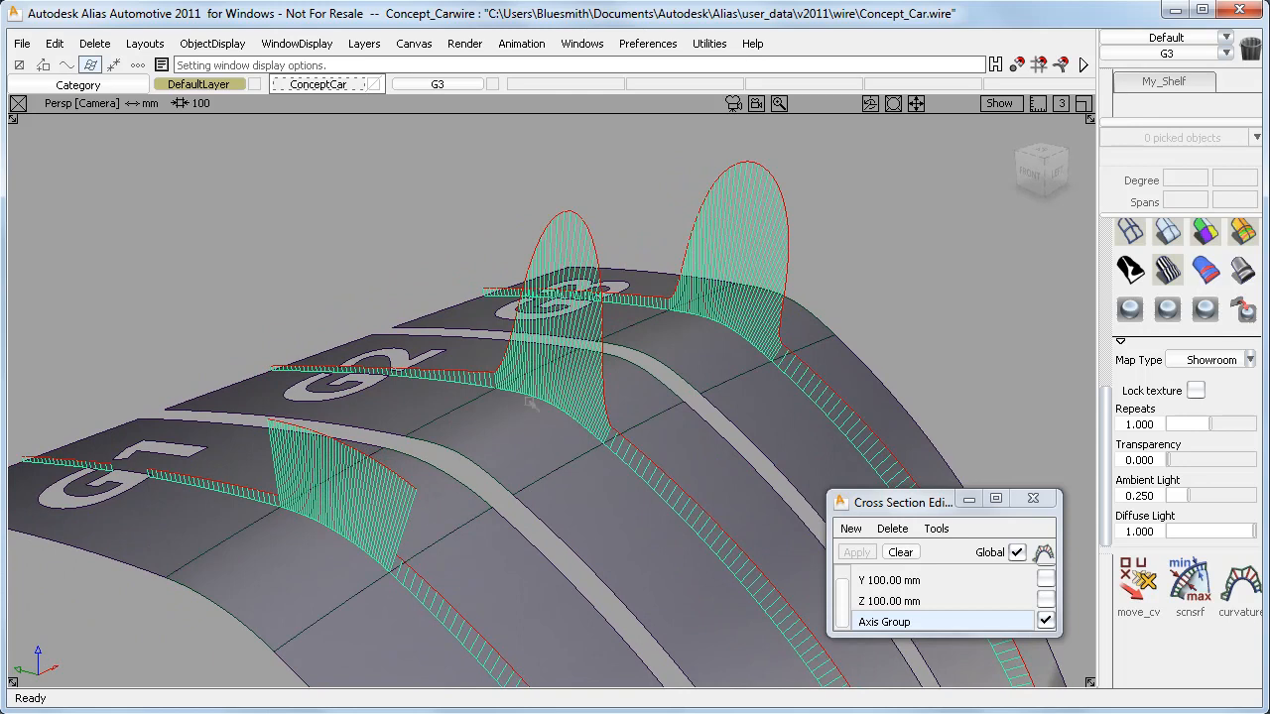
{"action": "mouse_move", "coordinate": [624, 316]}
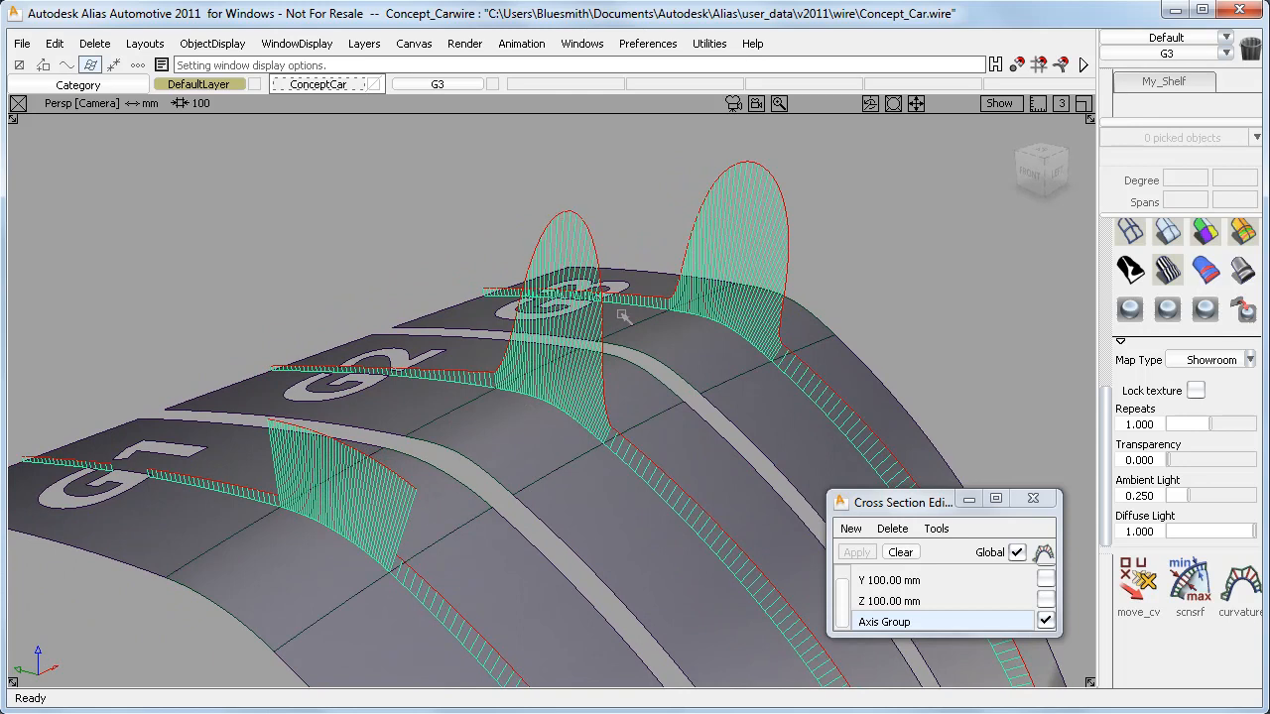
{"action": "mouse_move", "coordinate": [792, 288]}
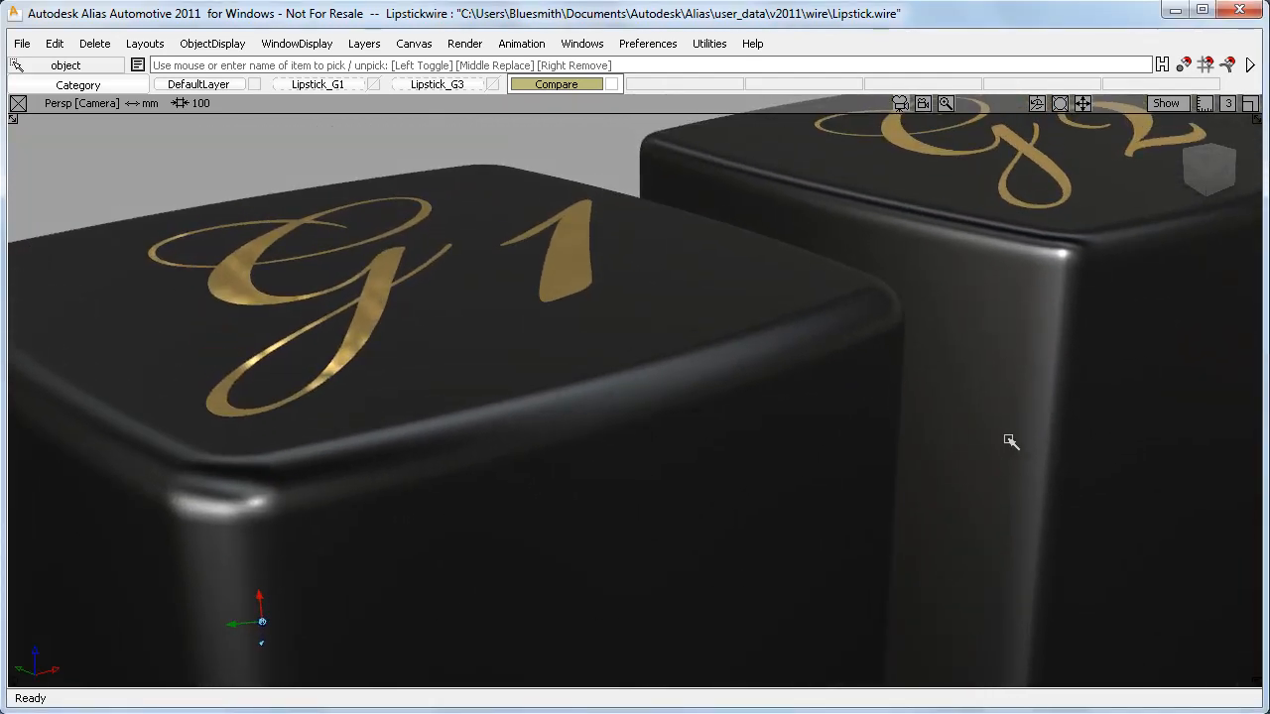
Zoom in on the lipstick corner and alternate between the Lipstick_G3 and Lipstick_G1 versions.
{"action": "left_click_drag", "start_coordinate": [1011, 440], "coordinate": [594, 589]}
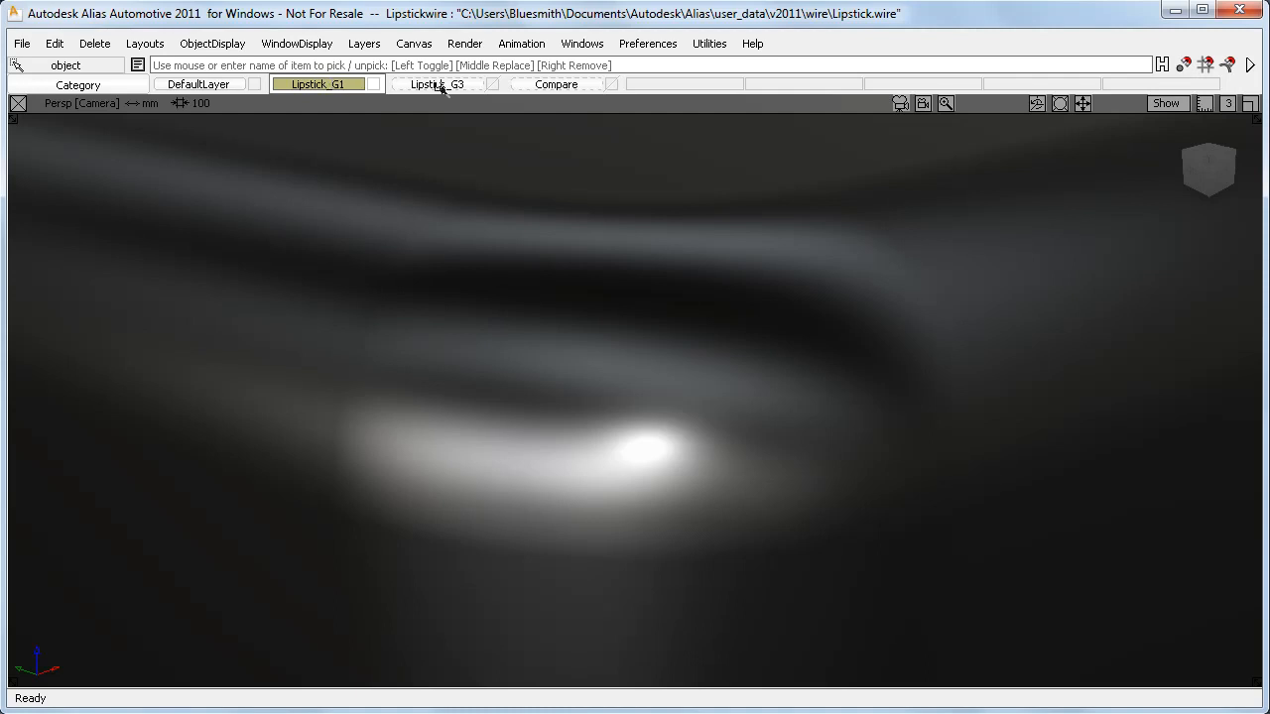
{"action": "left_click", "coordinate": [438, 83]}
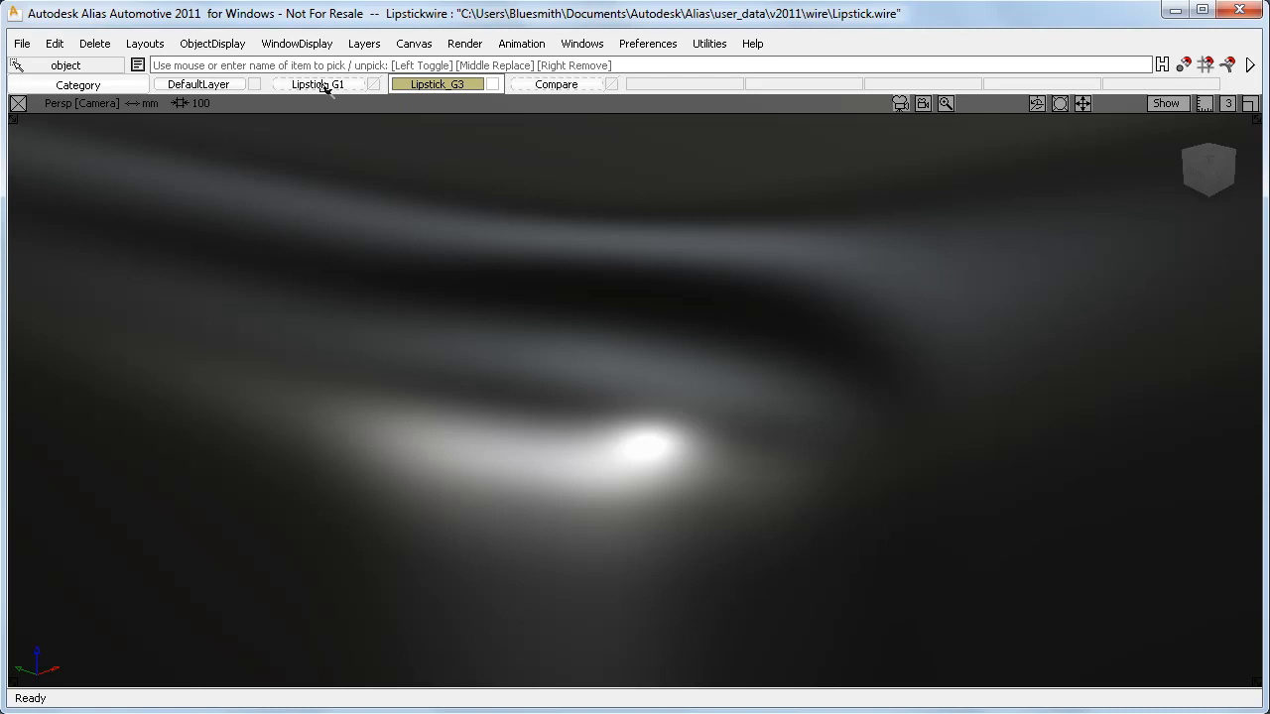
{"action": "left_click", "coordinate": [316, 83]}
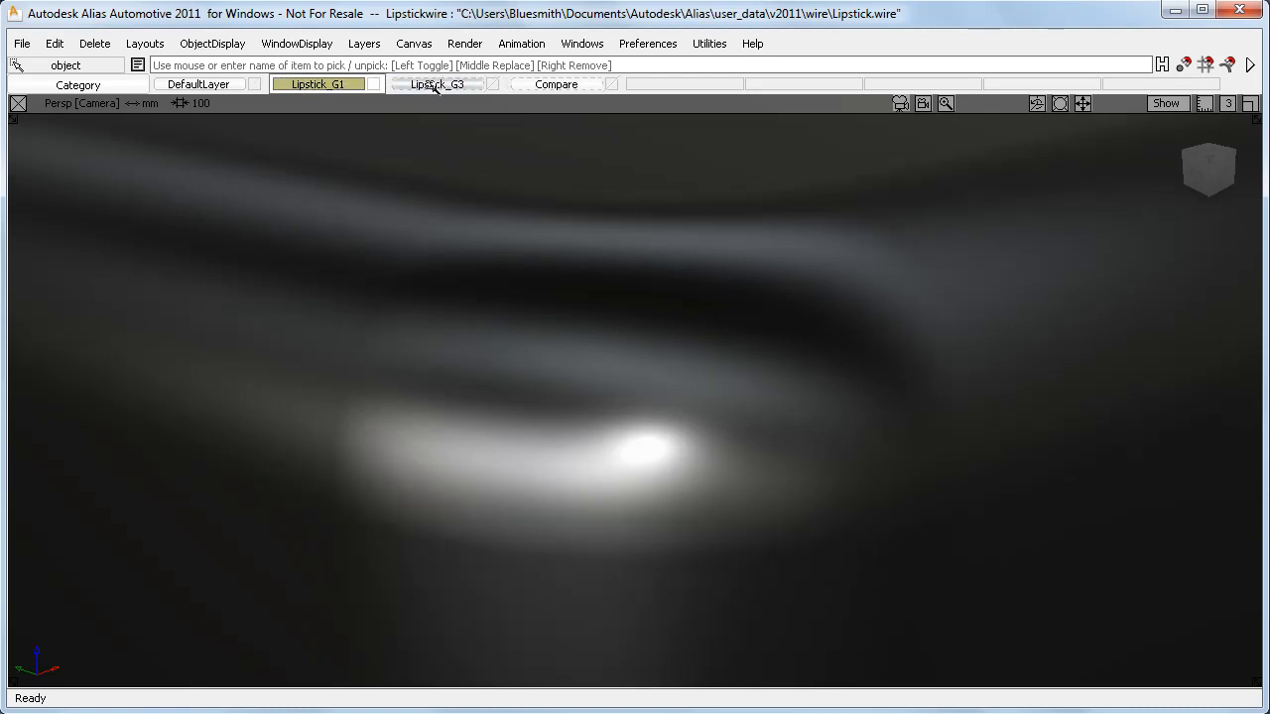
{"action": "left_click", "coordinate": [437, 83]}
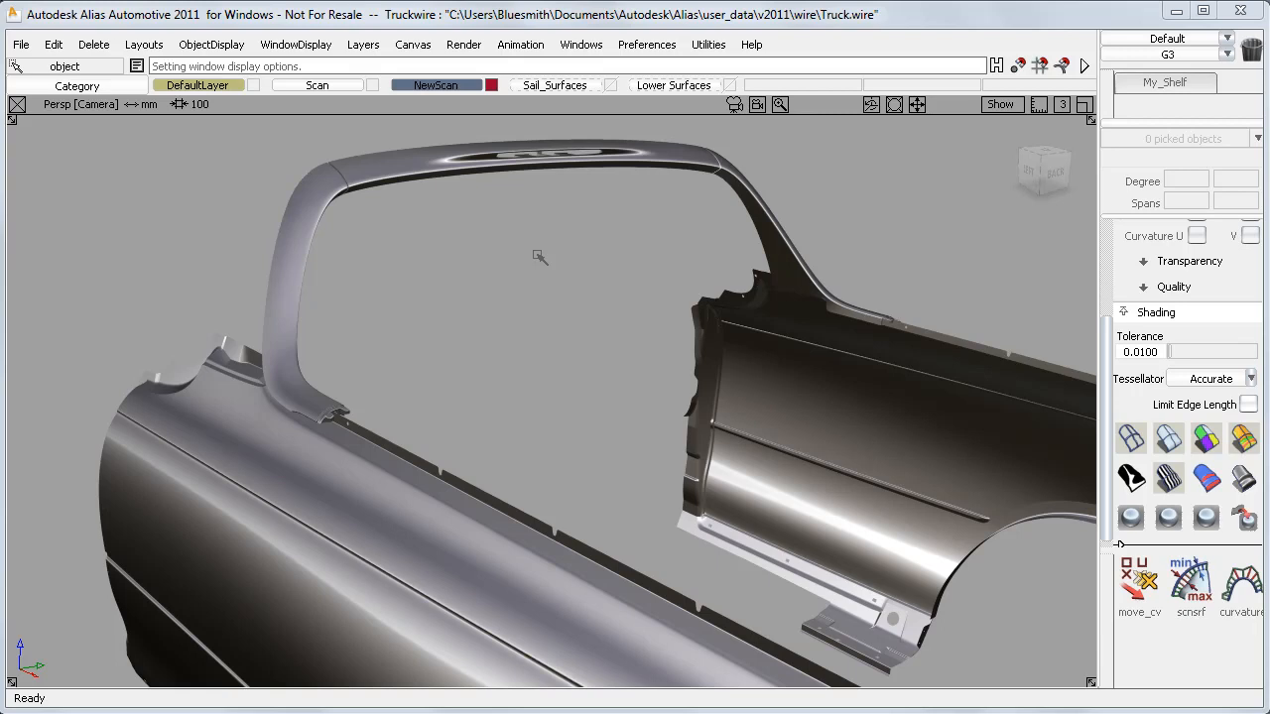
{"action": "mouse_move", "coordinate": [539, 299]}
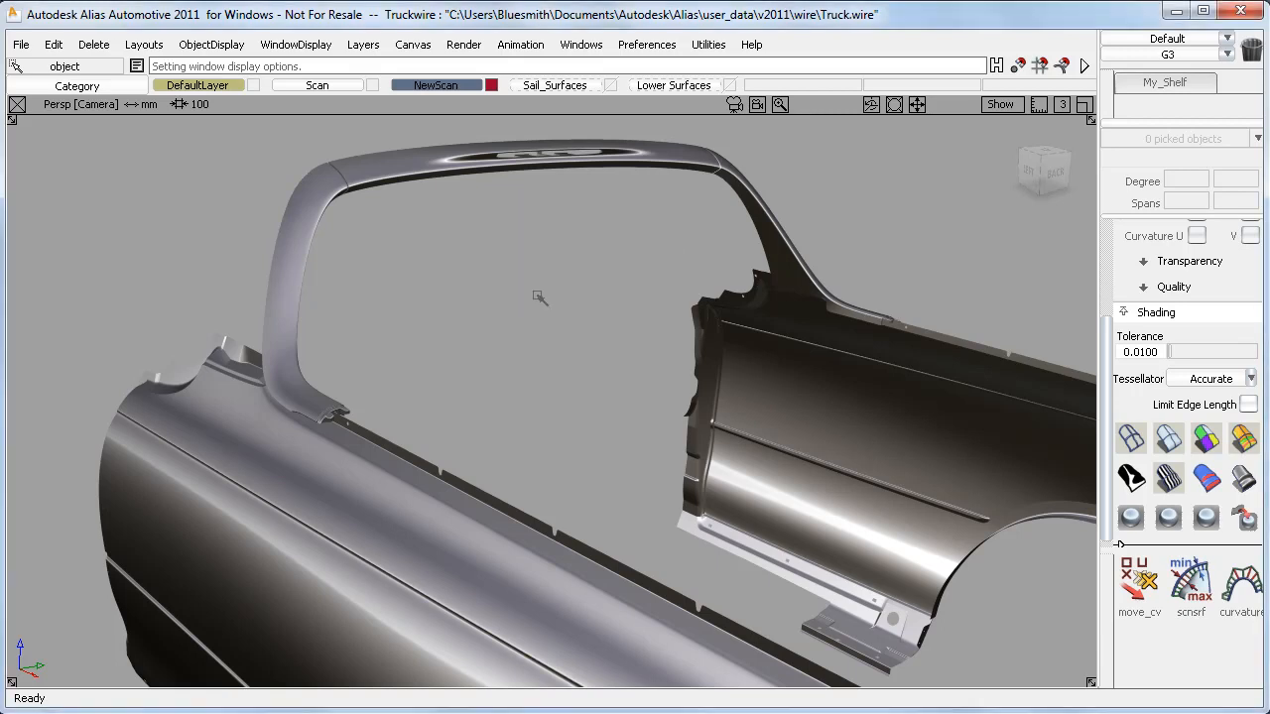
Orbit the truck to a side view of the spoiler and make Sail_Surfaces active.
{"action": "left_click_drag", "start_coordinate": [541, 298], "coordinate": [503, 580]}
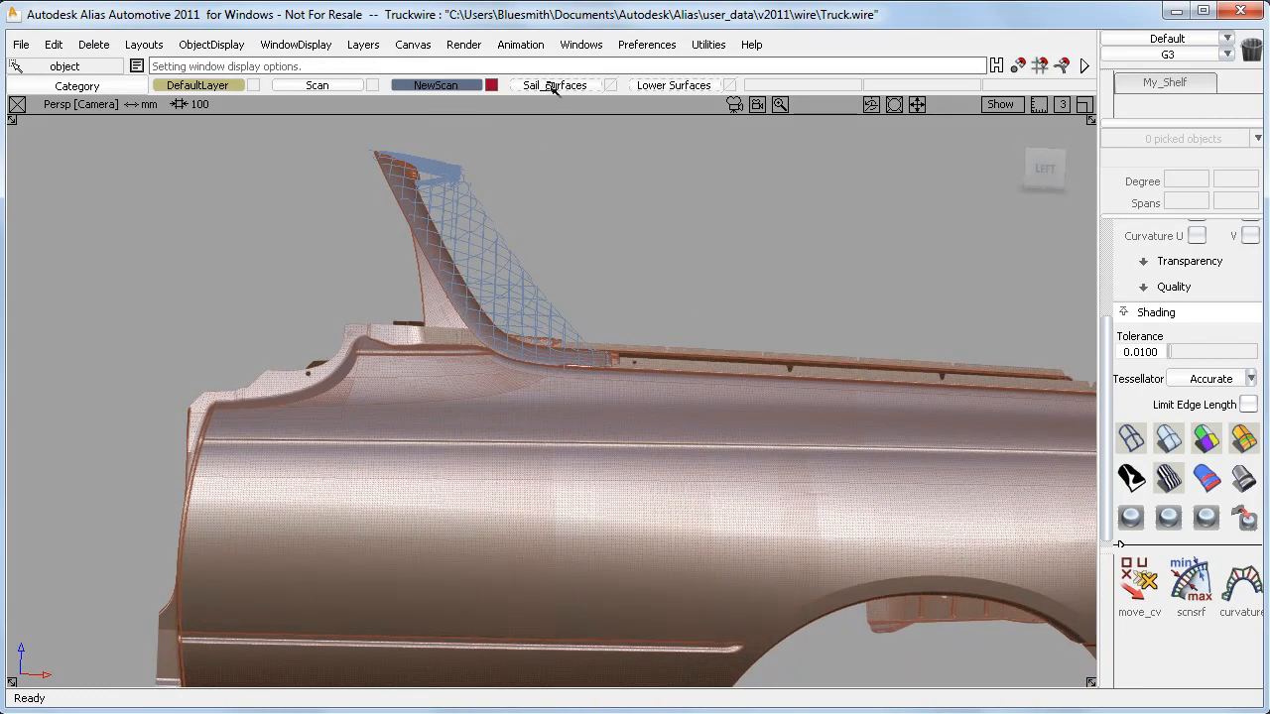
{"action": "left_click", "coordinate": [317, 84]}
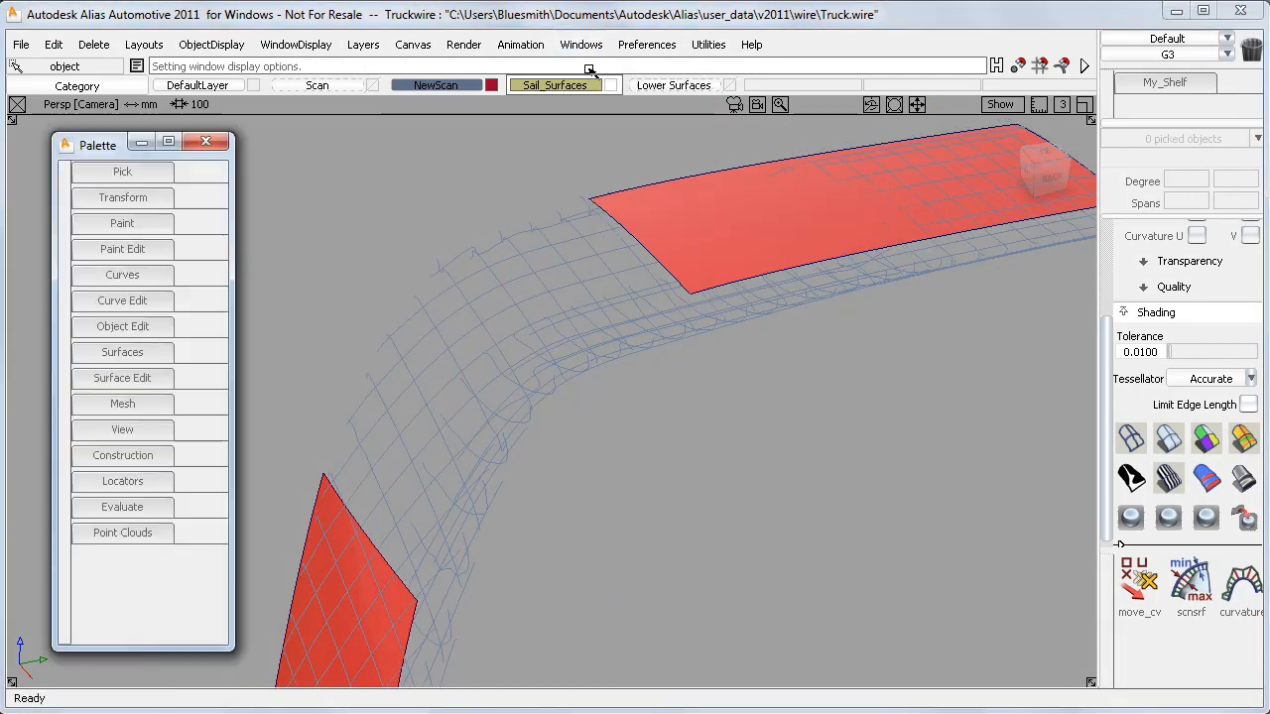
Bridge the sail edges with a freeform blend, side 1 G2 and side 2 G3 curvature.
{"action": "left_click", "coordinate": [122, 352]}
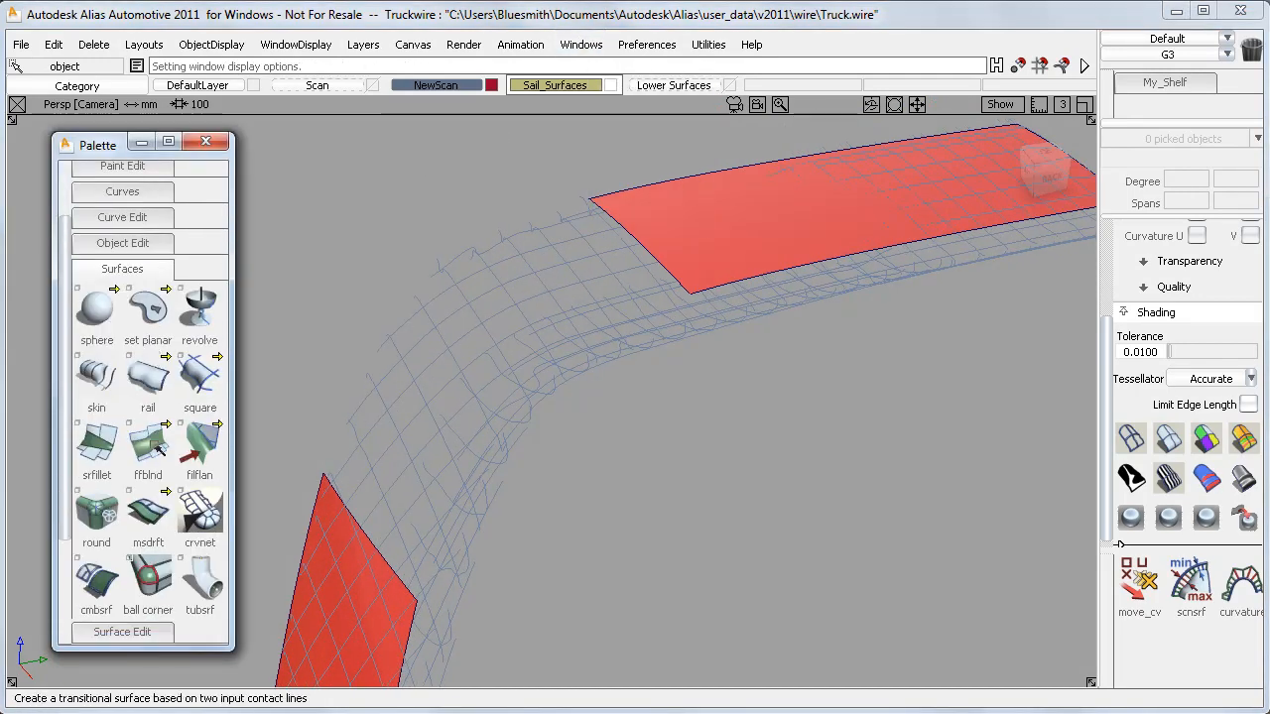
{"action": "left_click", "coordinate": [147, 447]}
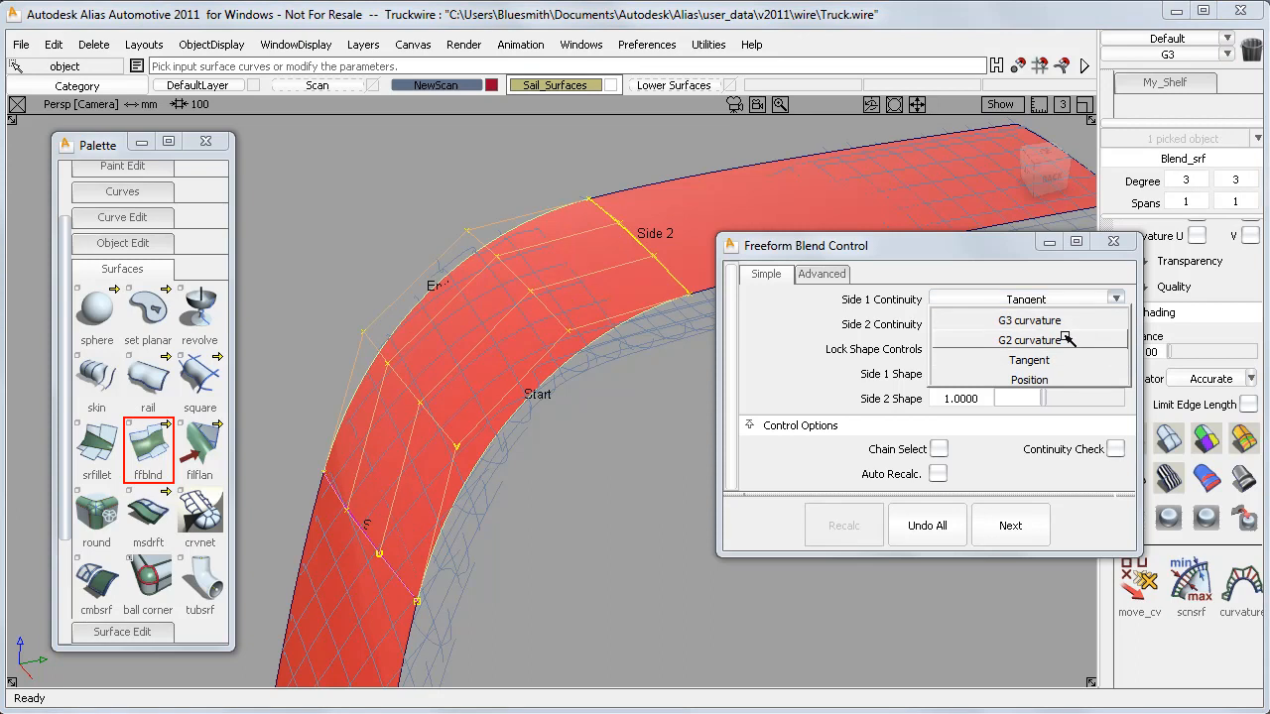
{"action": "left_click", "coordinate": [1033, 340]}
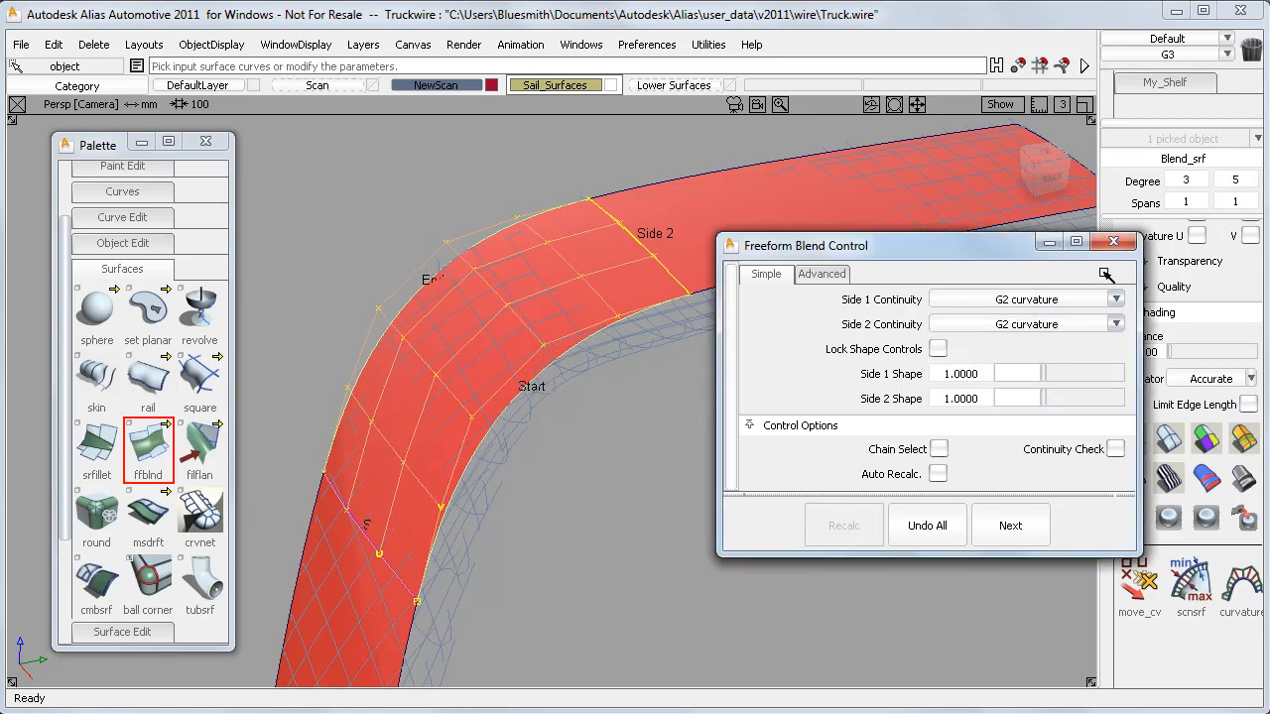
{"action": "left_click", "coordinate": [1117, 324]}
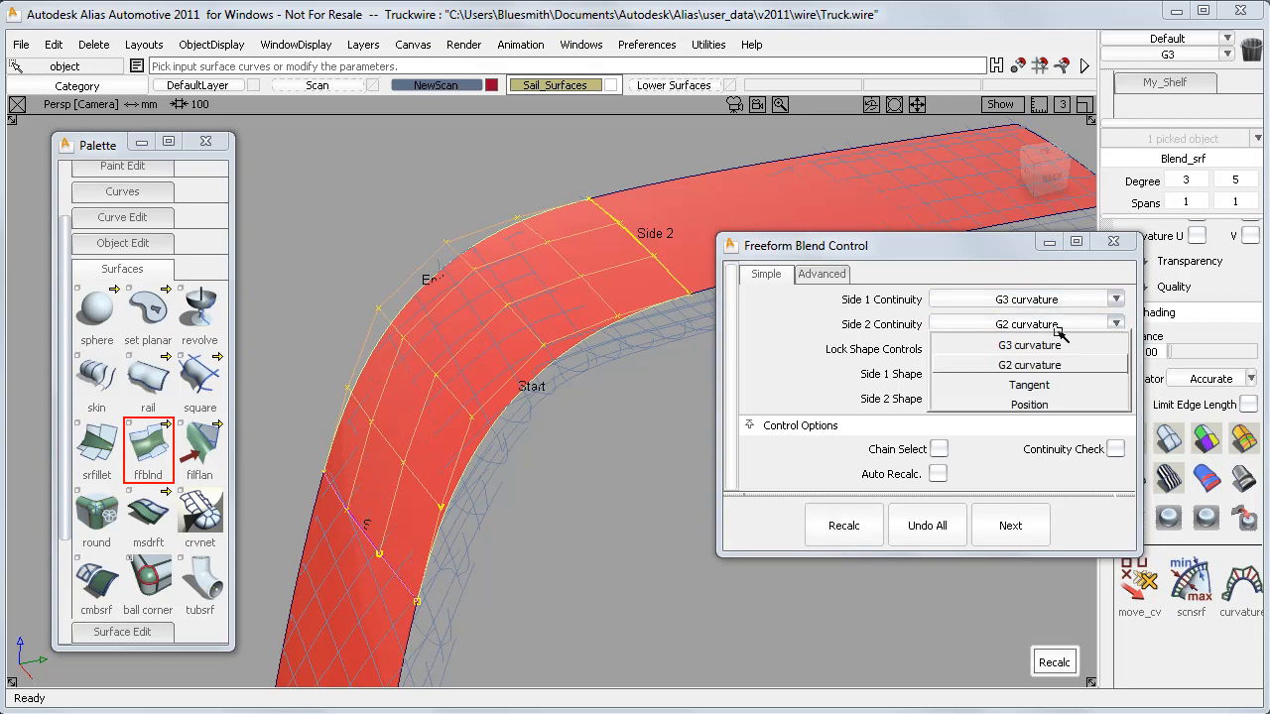
{"action": "left_click", "coordinate": [1029, 344]}
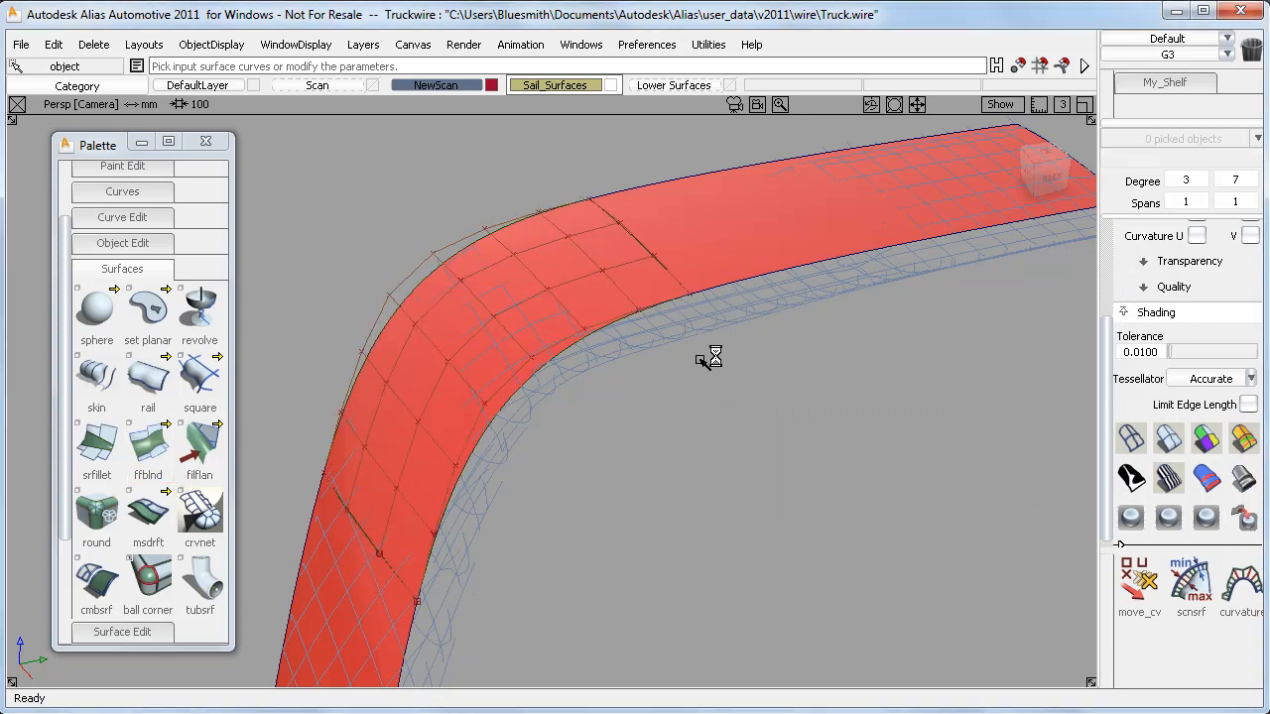
{"action": "left_click", "coordinate": [437, 84]}
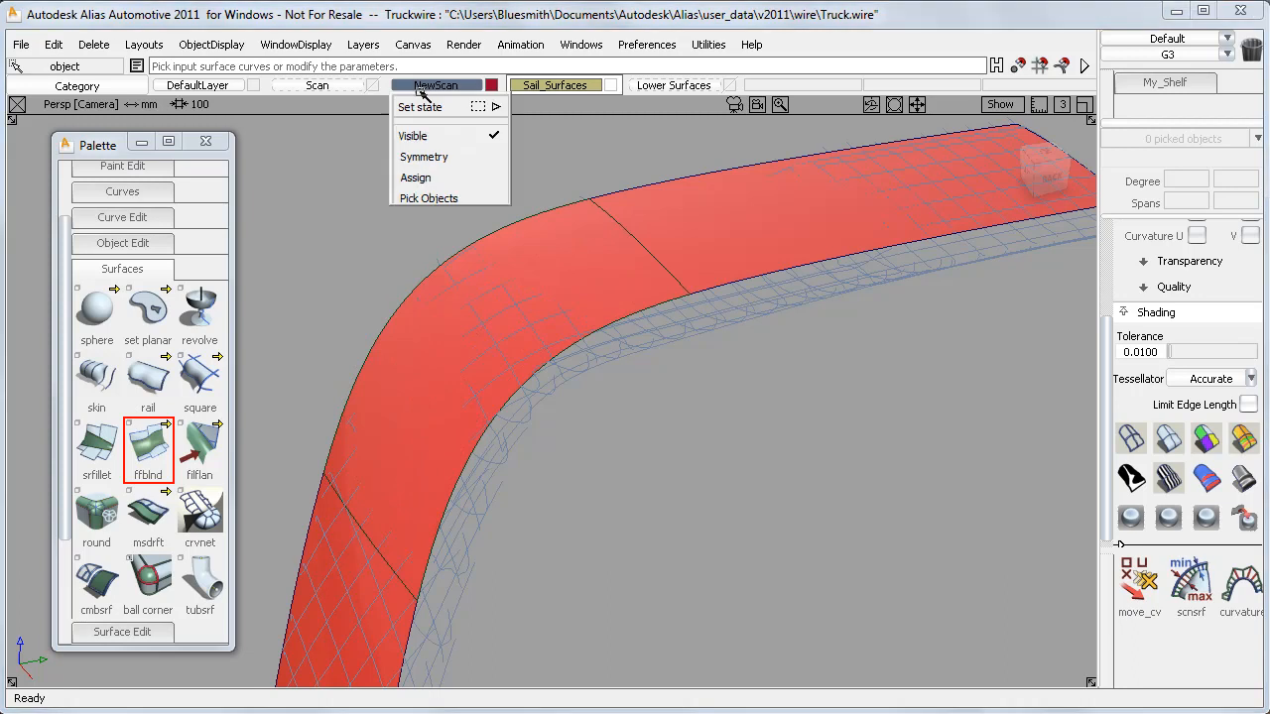
Hide the NewScan scan mesh layer.
{"action": "left_click", "coordinate": [413, 136]}
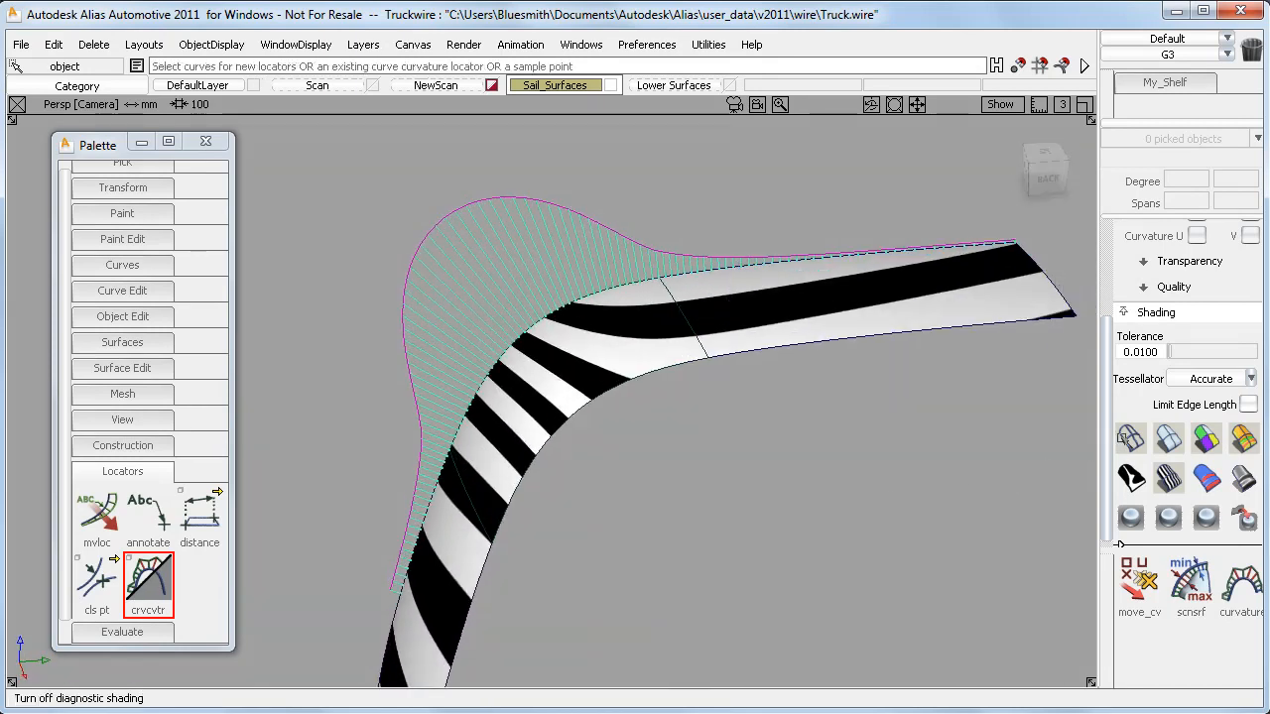
Turn off zebra shading and set both sail blend side shapes to 1.2902.
{"action": "right_click", "coordinate": [607, 411]}
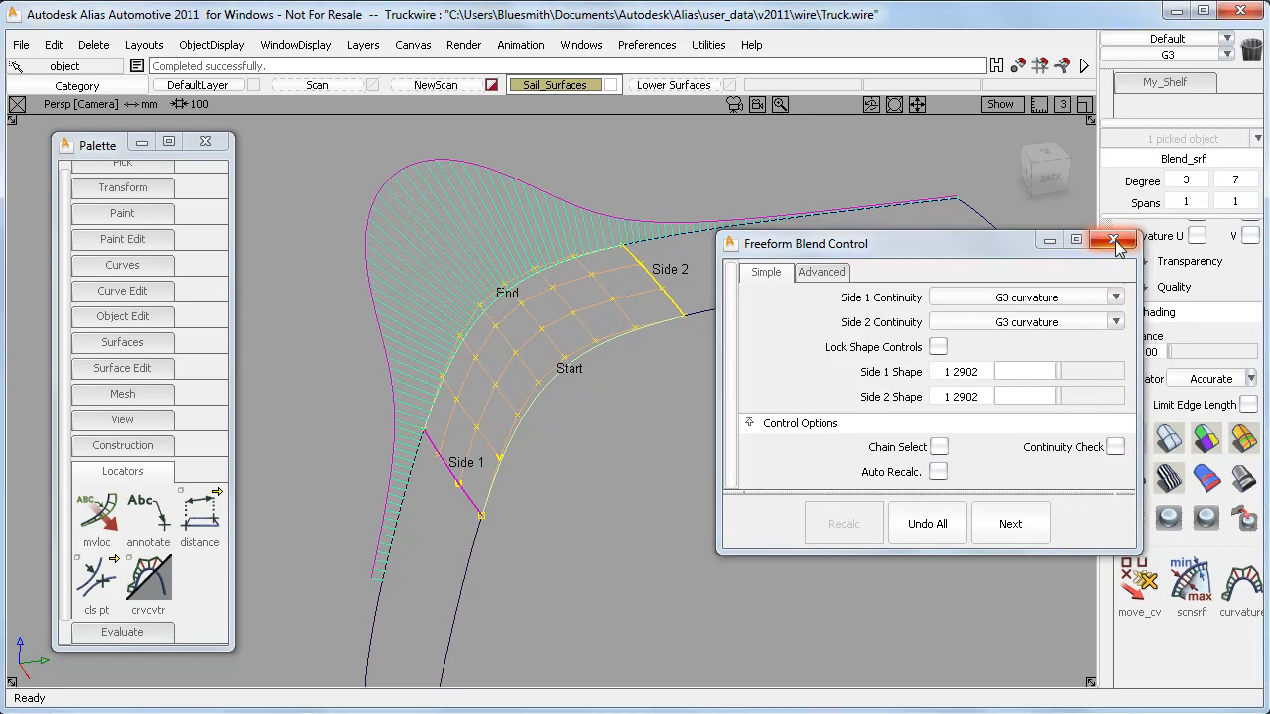
{"action": "left_click", "coordinate": [1113, 240]}
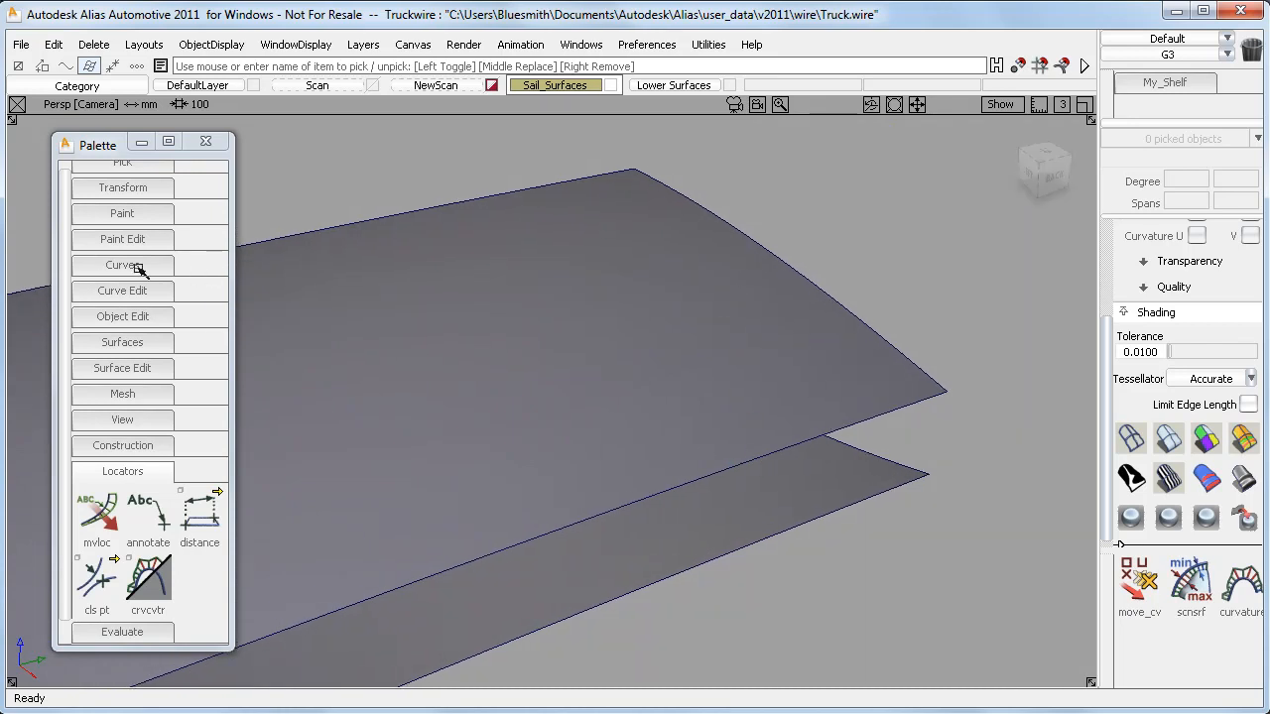
Draw G3 blend curves joining both corners of the two spoiler surfaces, then deselect.
{"action": "left_click", "coordinate": [122, 265]}
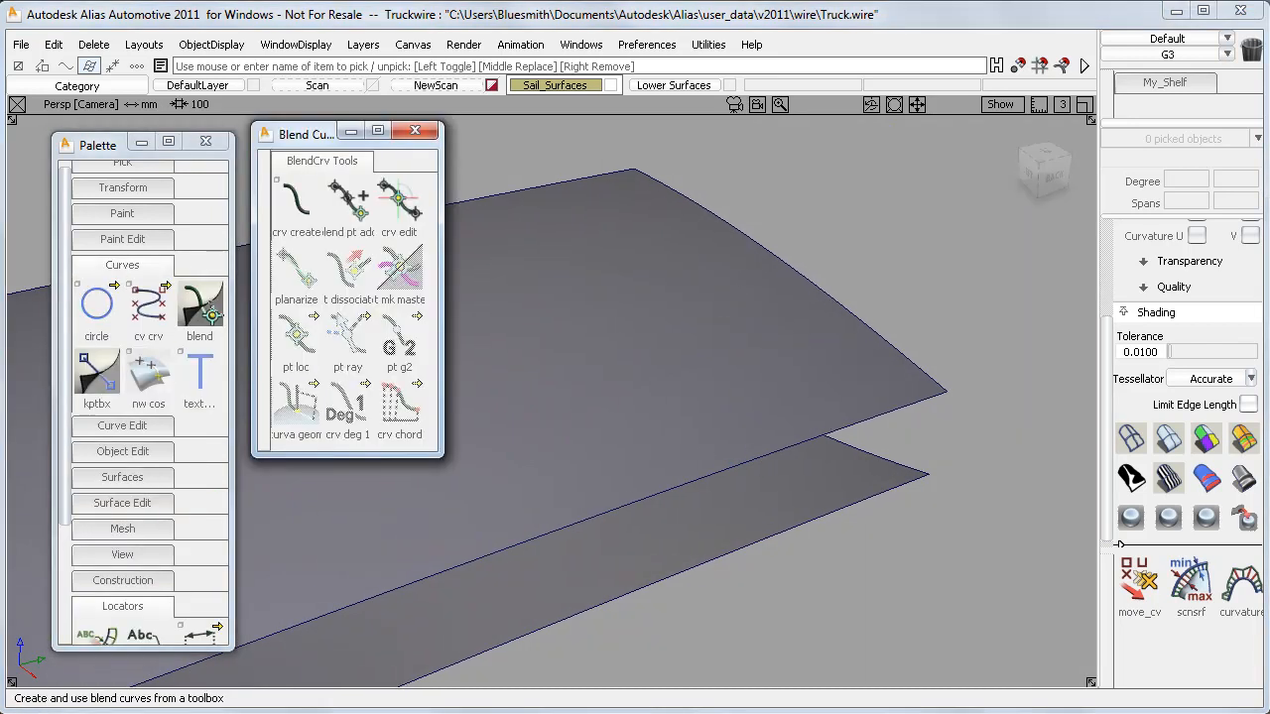
{"action": "left_click", "coordinate": [294, 203]}
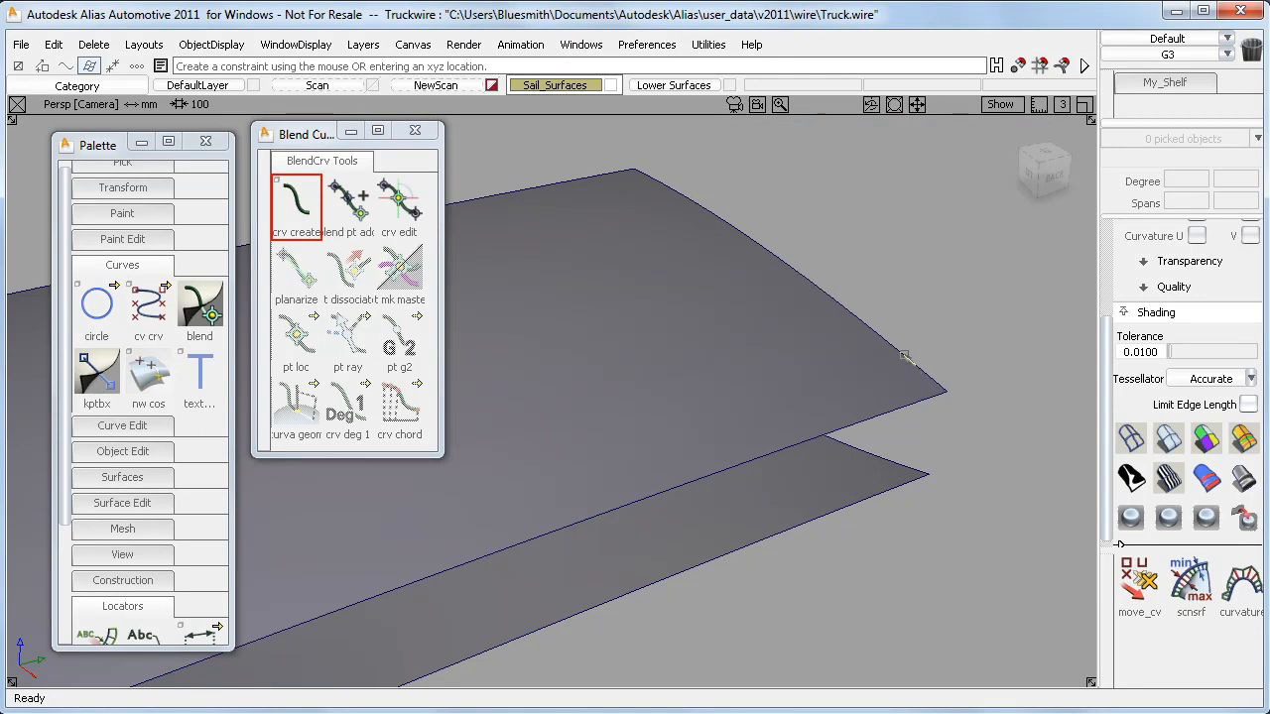
{"action": "left_click", "coordinate": [944, 391]}
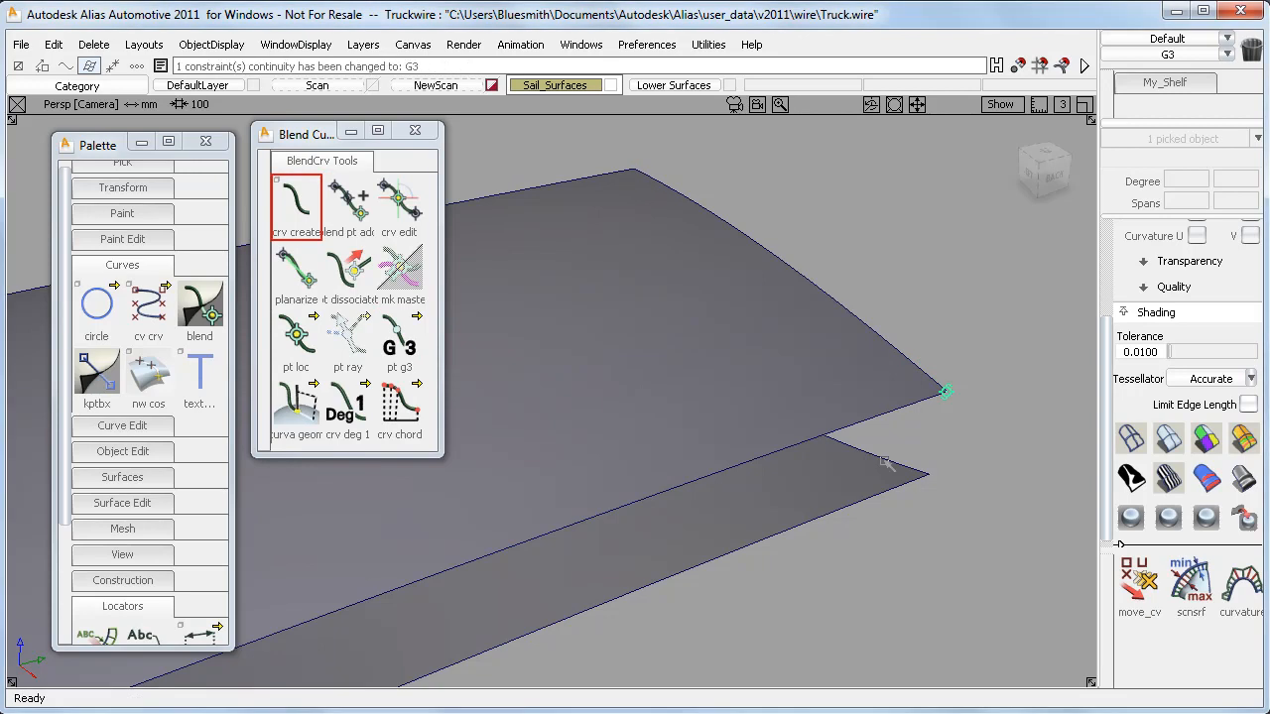
{"action": "left_click", "coordinate": [399, 342]}
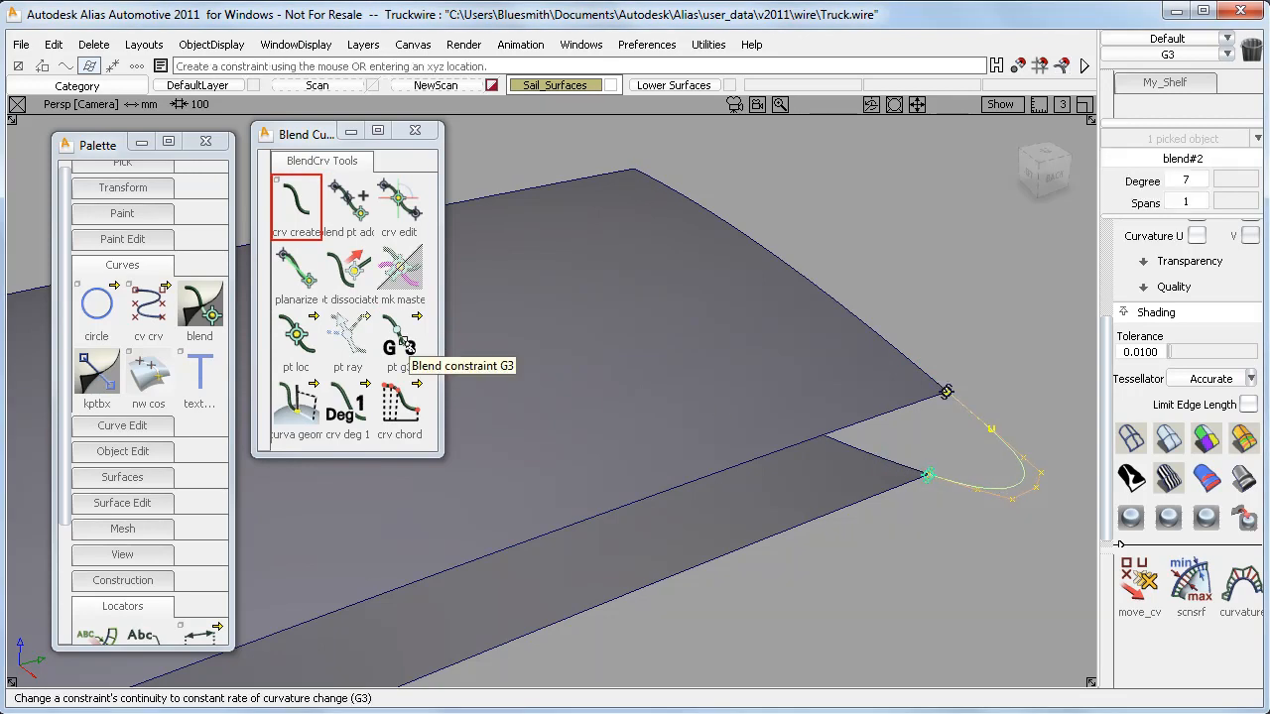
{"action": "left_click", "coordinate": [398, 342]}
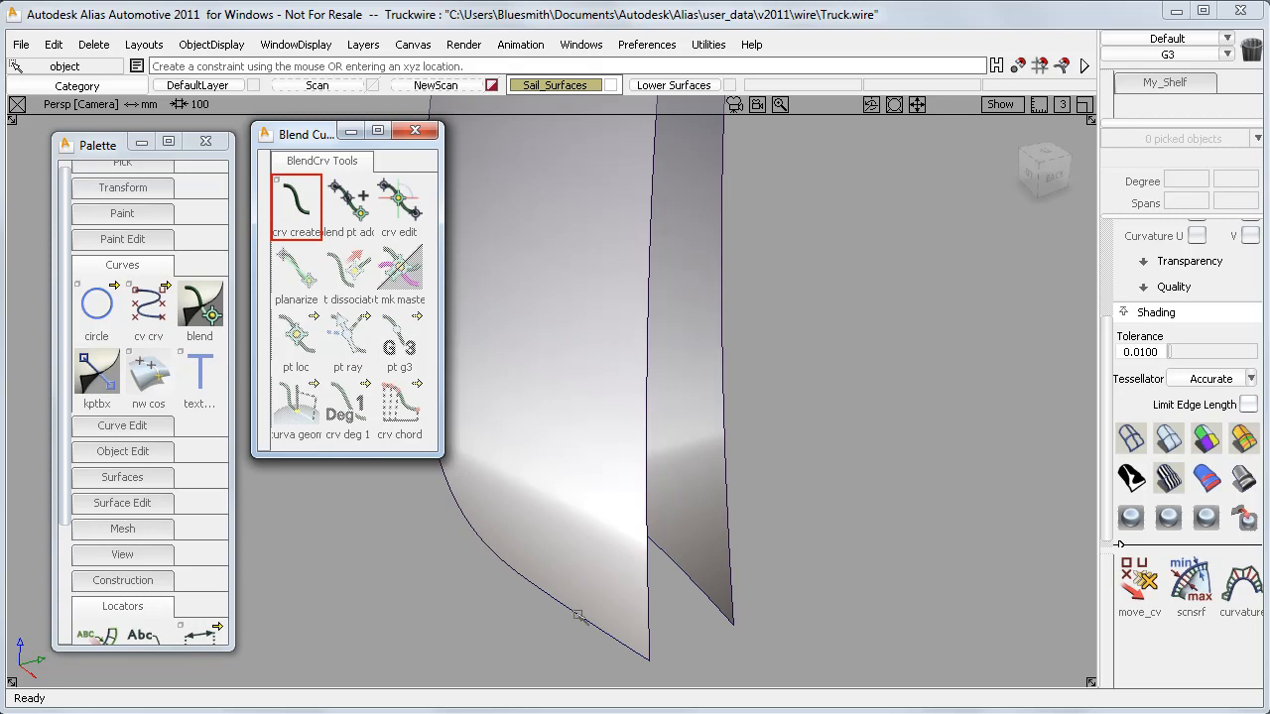
{"action": "left_click", "coordinate": [648, 662]}
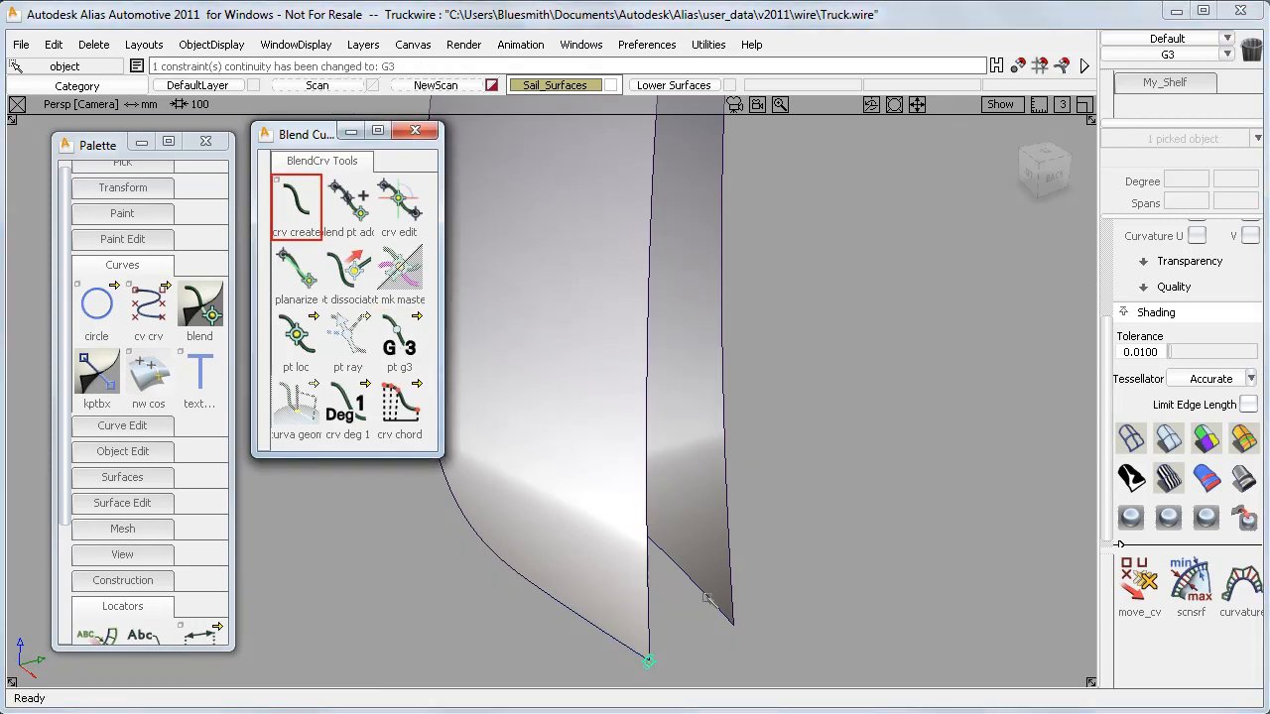
{"action": "left_click", "coordinate": [398, 342]}
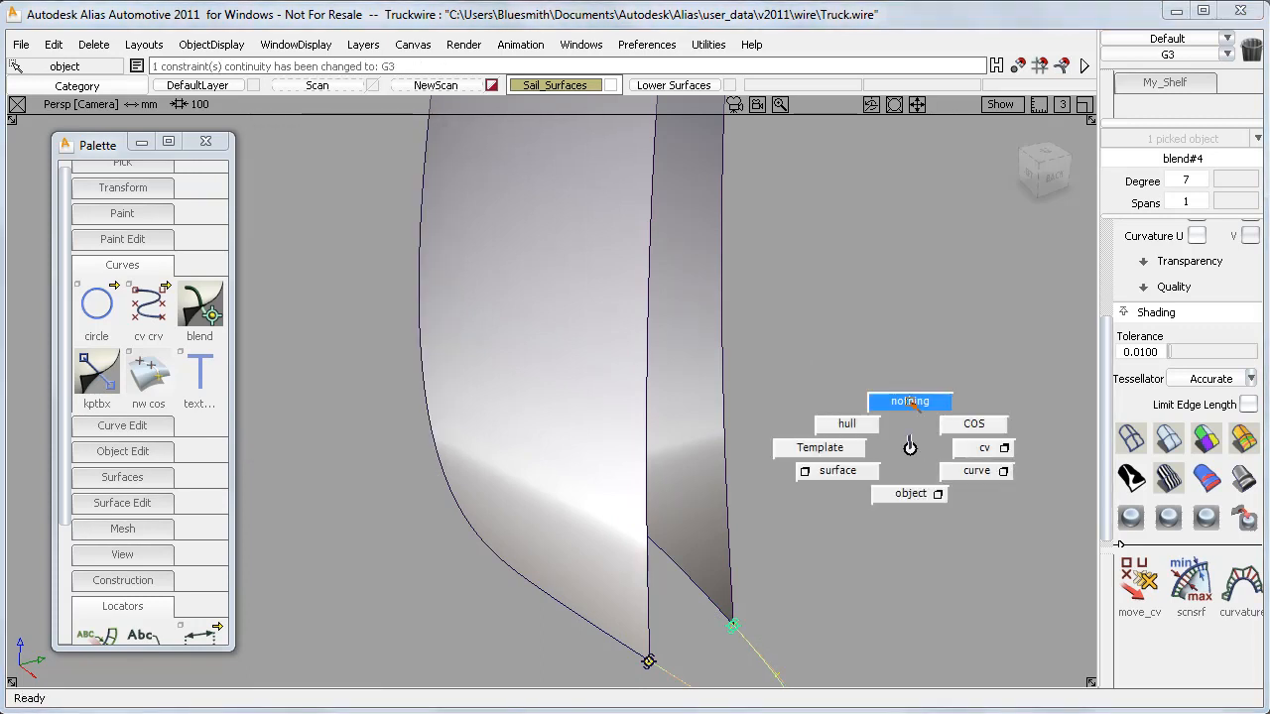
{"action": "left_click", "coordinate": [910, 401]}
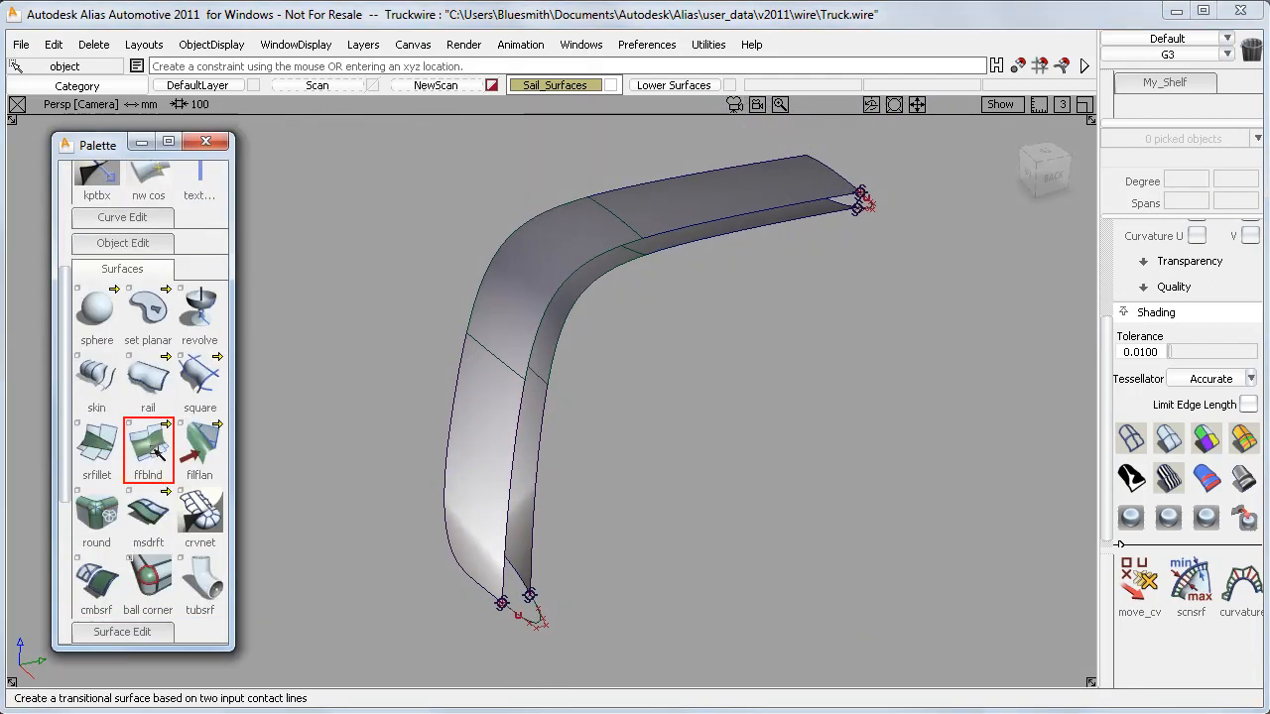
Profile-blend the spoiler surface edges and change the viewport display to inspect it.
{"action": "left_click", "coordinate": [148, 444]}
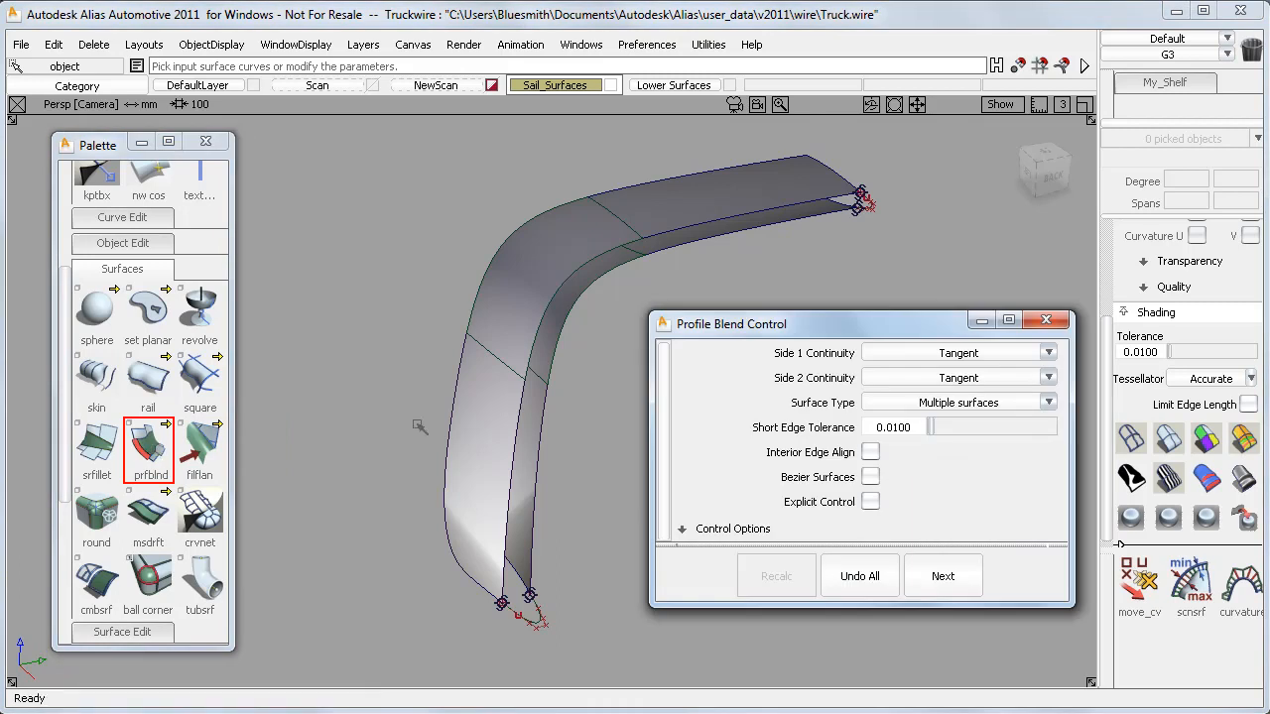
{"action": "left_click", "coordinate": [958, 352]}
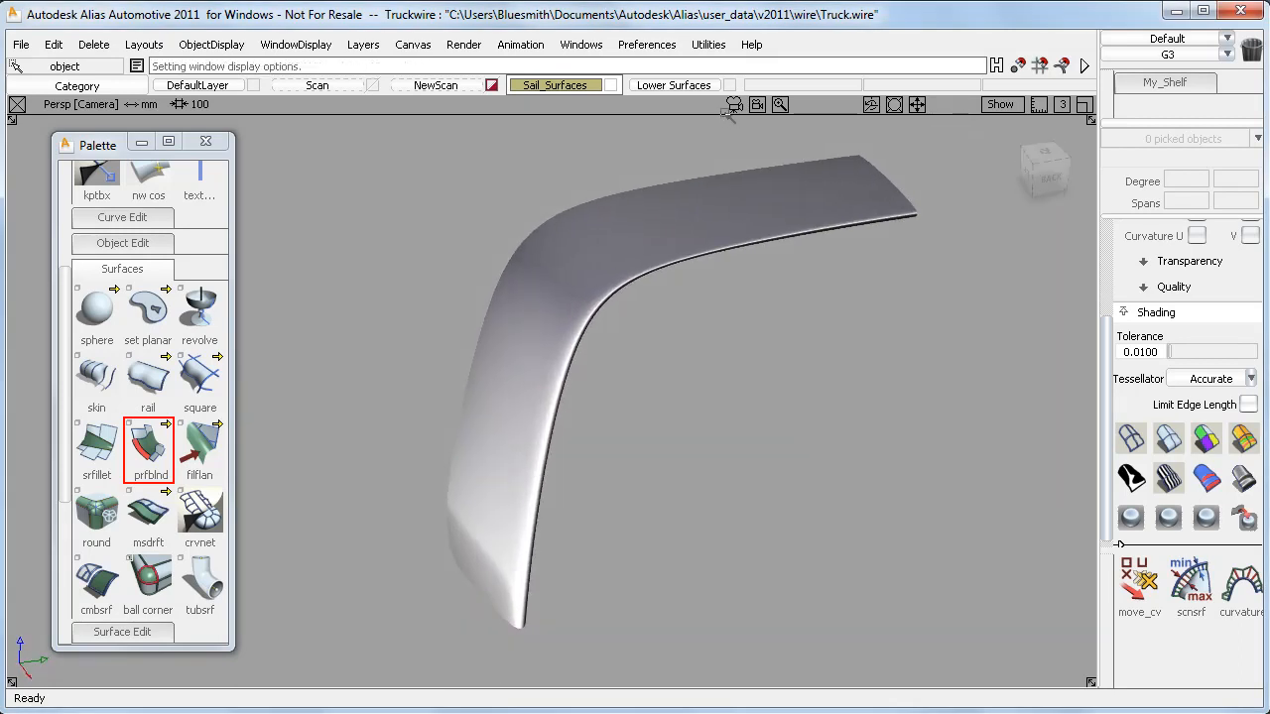
{"action": "left_click", "coordinate": [556, 84]}
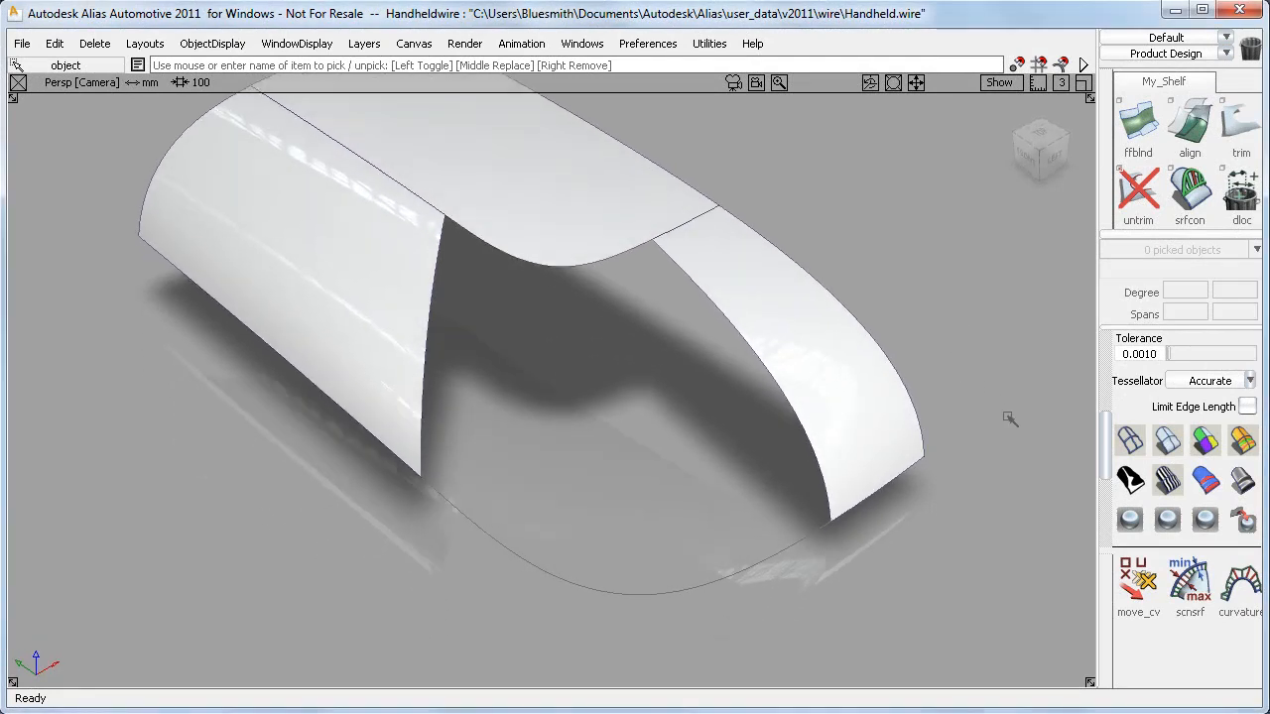
Create a G3-on-both-sides freeform blend between the handheld surfaces and adjust Side 1 Shape.
{"action": "left_click", "coordinate": [1139, 122]}
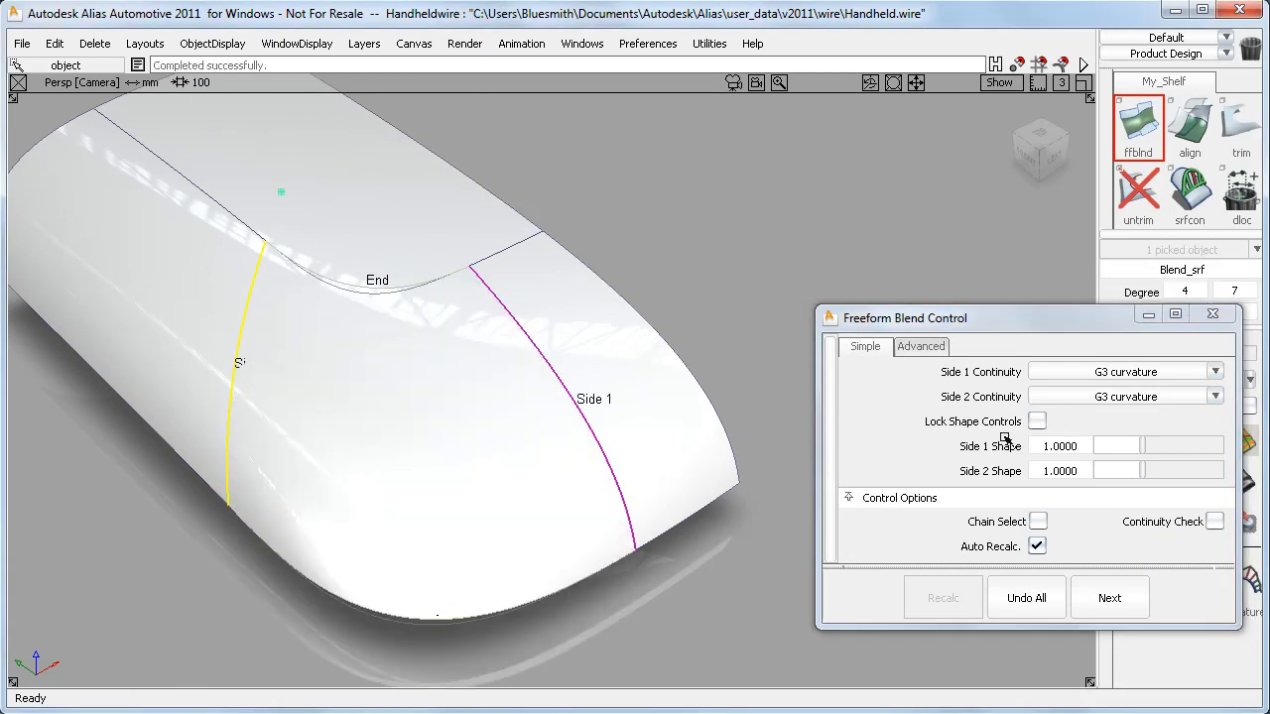
{"action": "left_click_drag", "start_coordinate": [1091, 445], "coordinate": [1151, 446]}
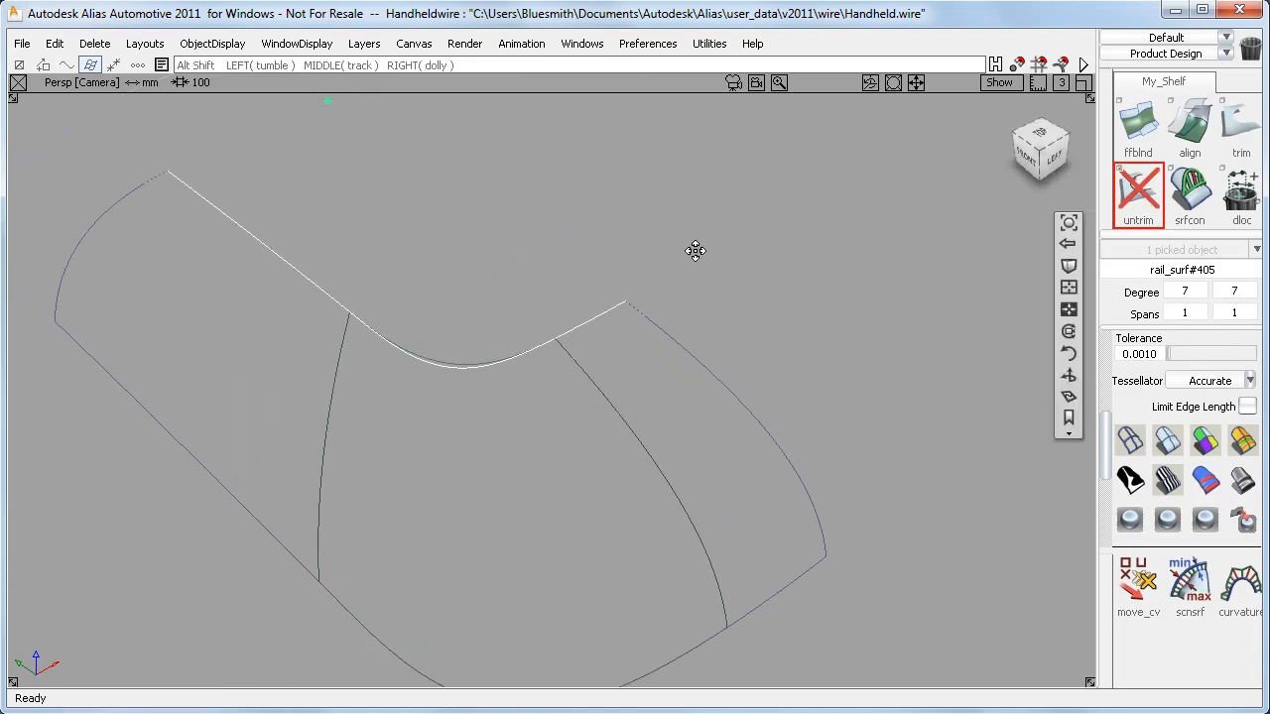
Align the blend's top edge to the top-surface curve with curvature continuity and projection.
{"action": "right_click", "coordinate": [464, 380]}
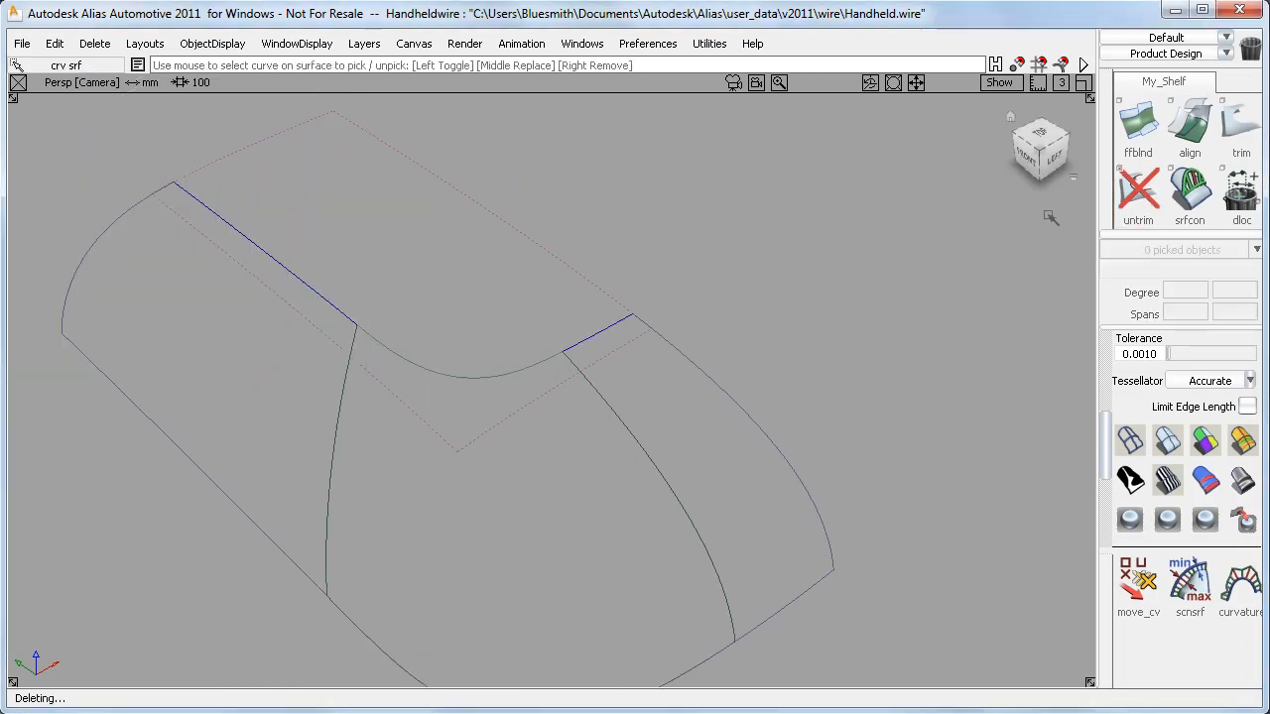
{"action": "left_click", "coordinate": [1188, 124]}
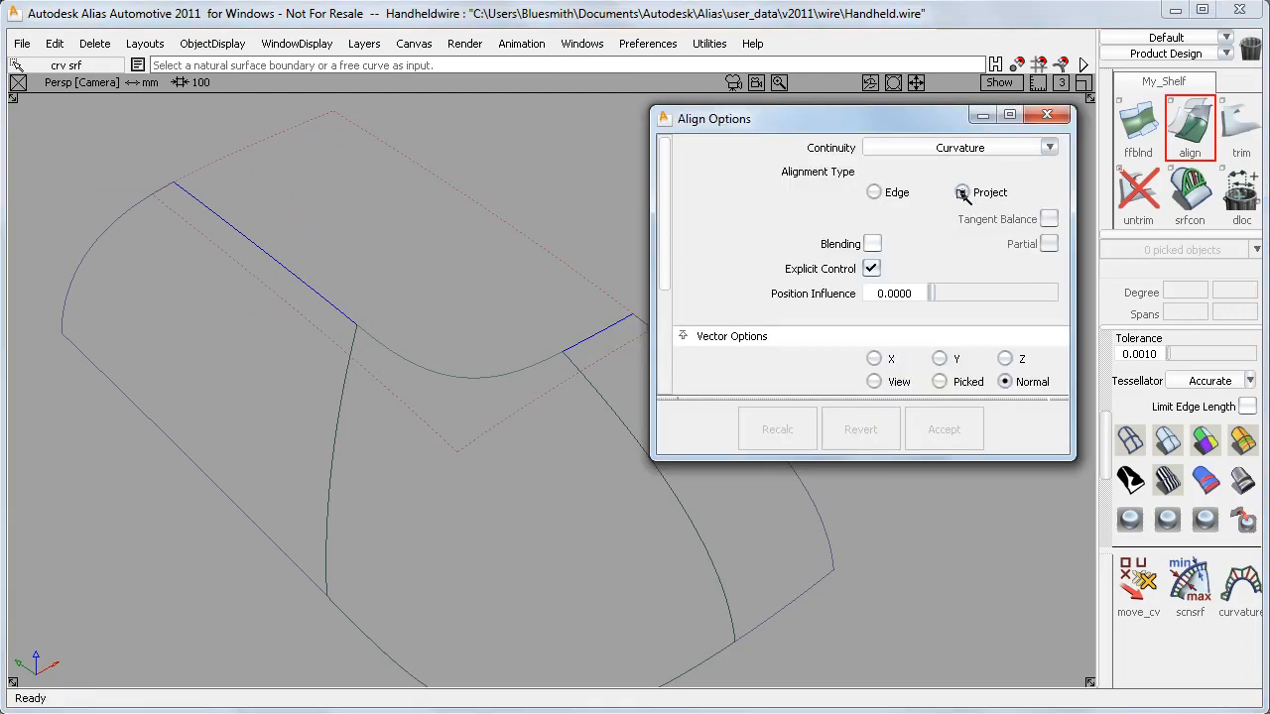
{"action": "left_click", "coordinate": [962, 191]}
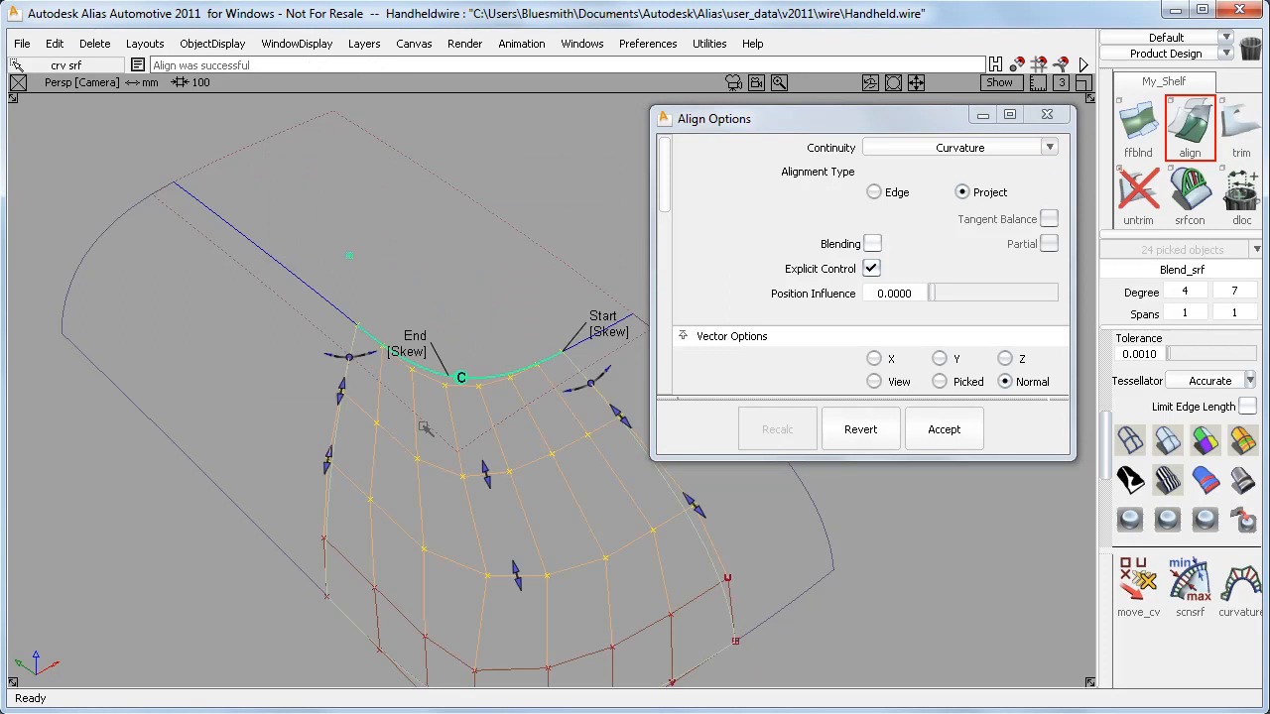
{"action": "left_click", "coordinate": [943, 429]}
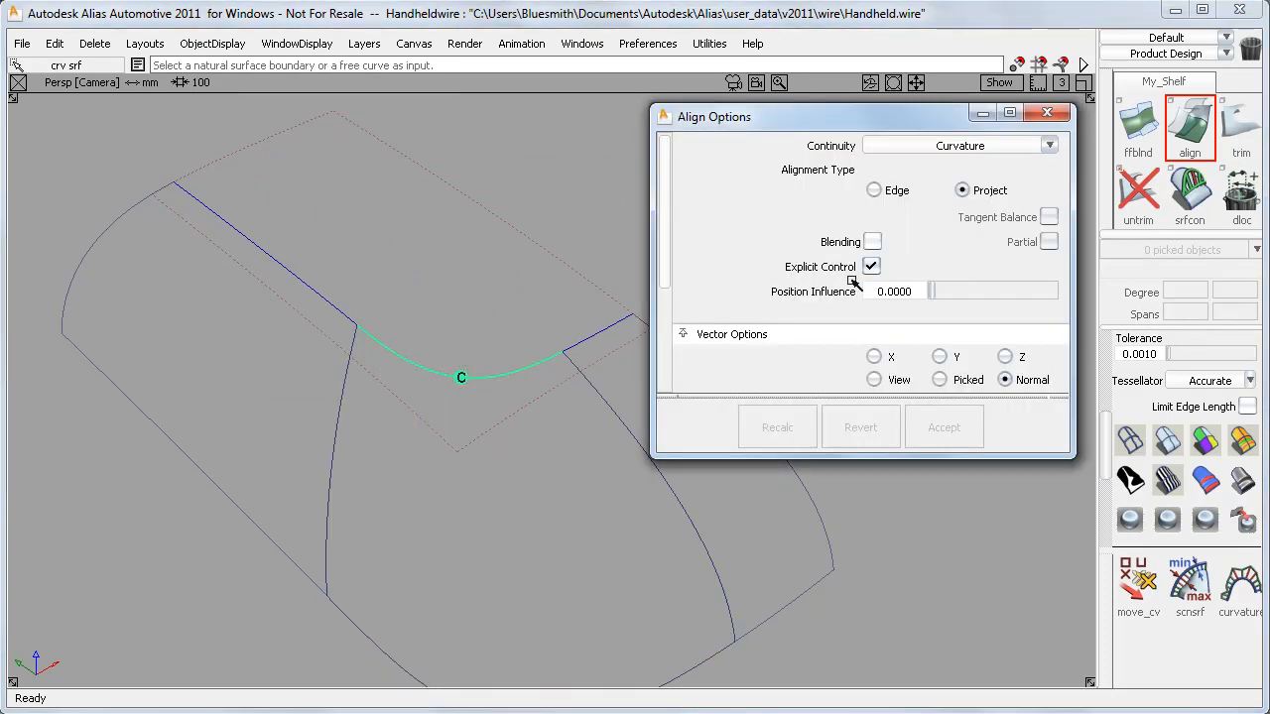
{"action": "left_click", "coordinate": [1048, 112]}
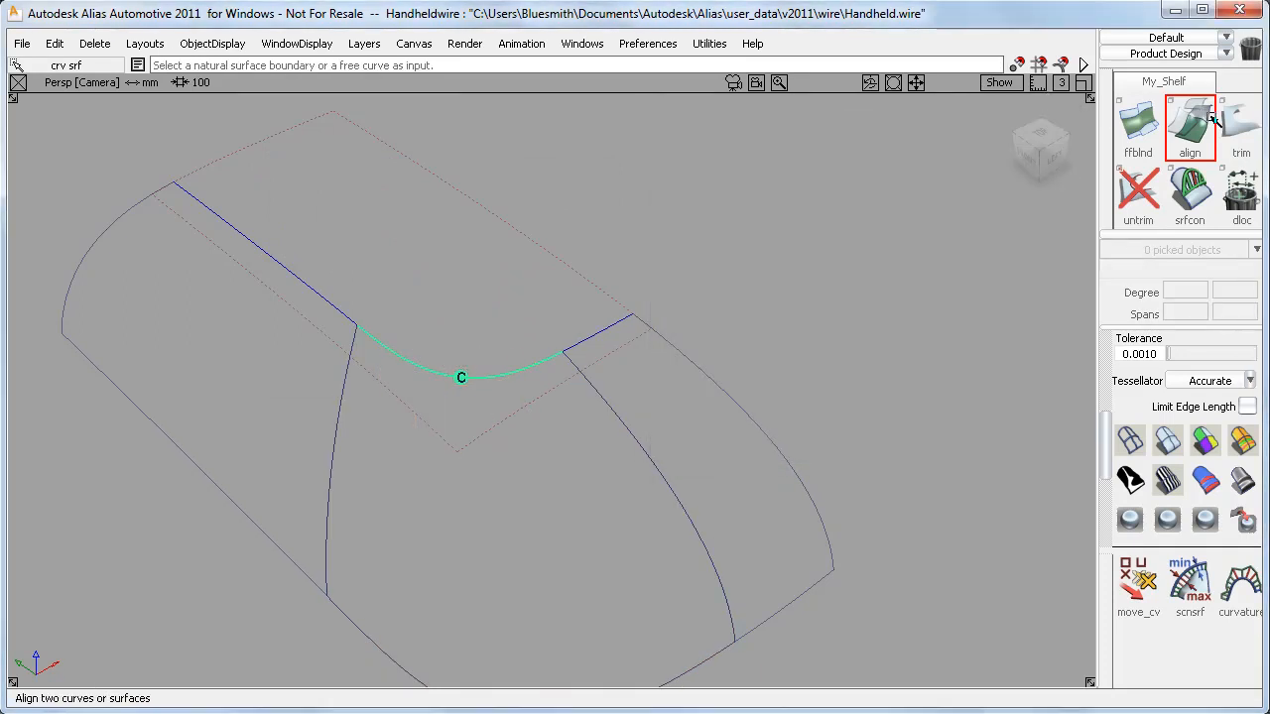
{"action": "left_click", "coordinate": [1241, 124]}
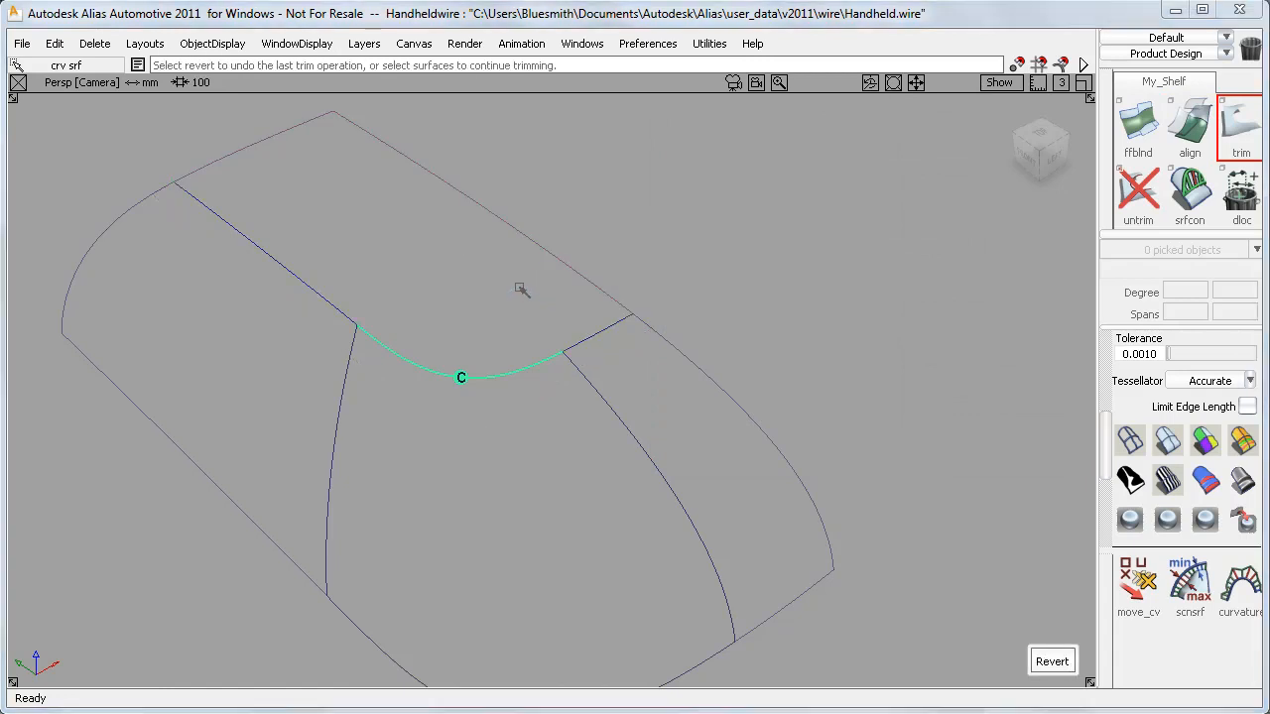
Trim the top surface and constrain the blend's left edge (Blend_srf.u2v7) to the skin.
{"action": "left_click", "coordinate": [1189, 194]}
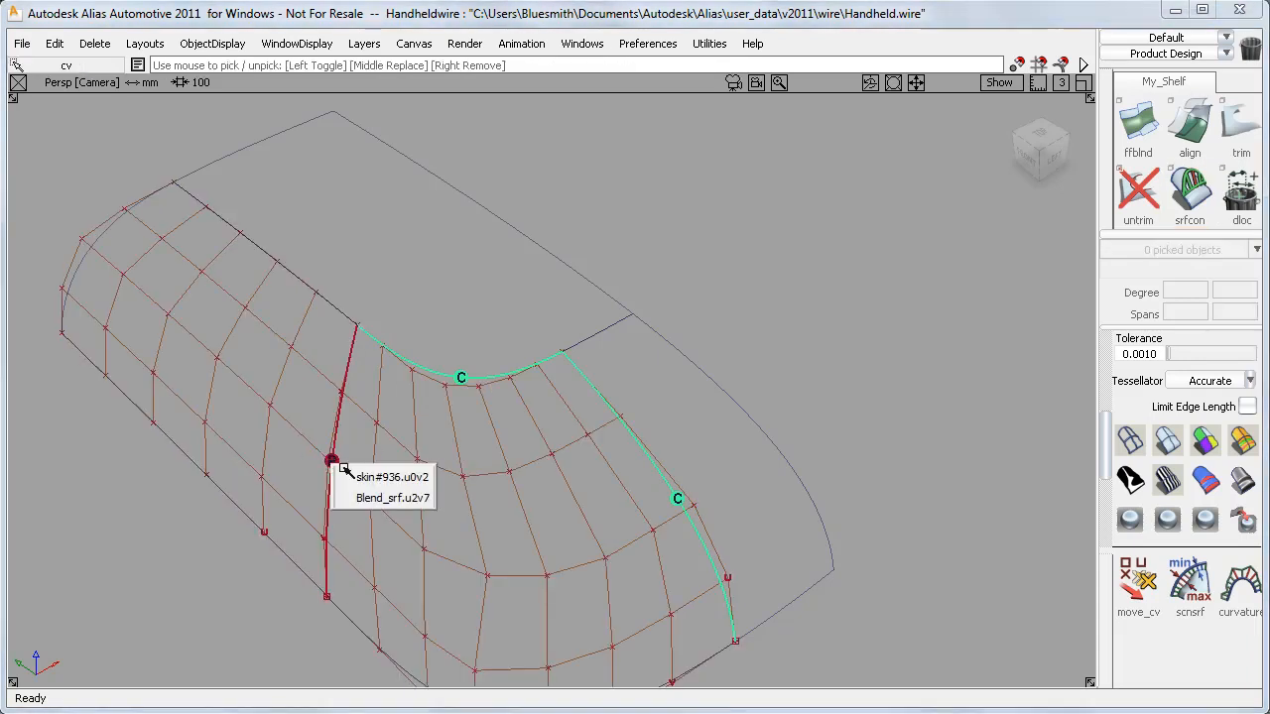
{"action": "left_click", "coordinate": [332, 461]}
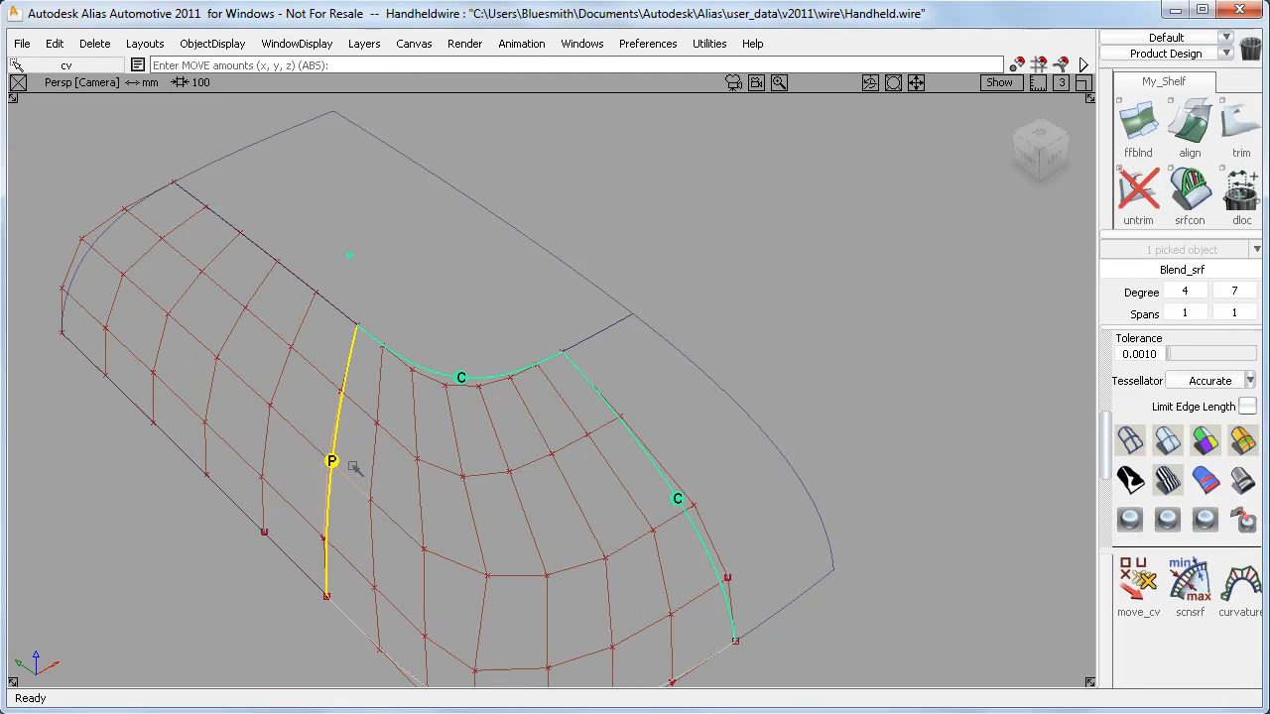
{"action": "left_click", "coordinate": [331, 461]}
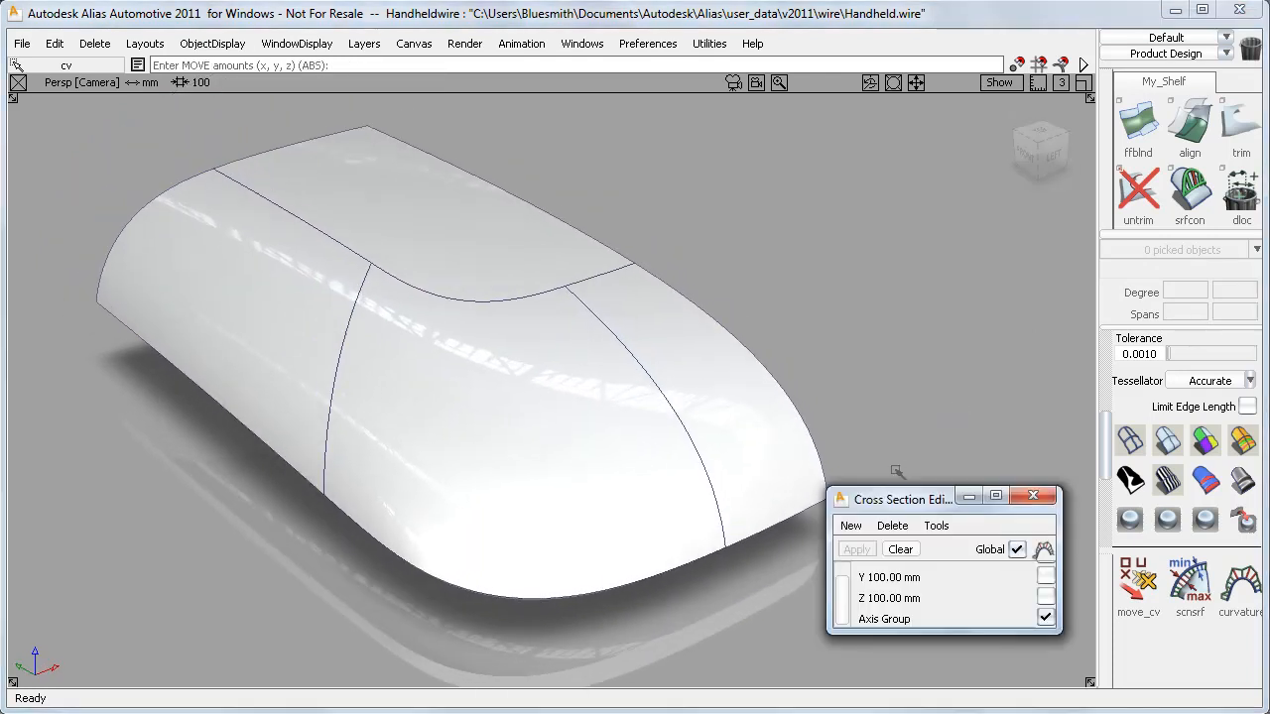
Add curvature-comb cross sections across the handheld corner and orbit closer to inspect.
{"action": "left_click", "coordinate": [856, 549]}
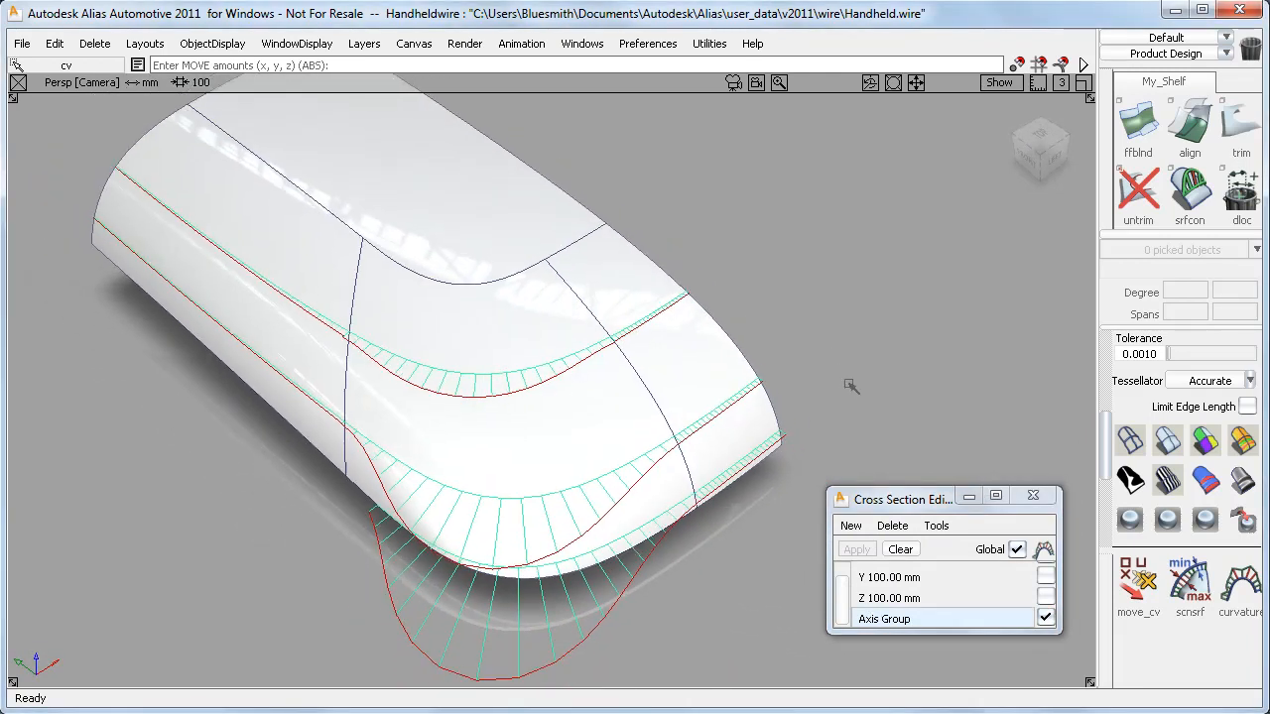
{"action": "left_click_drag", "start_coordinate": [852, 385], "coordinate": [771, 402]}
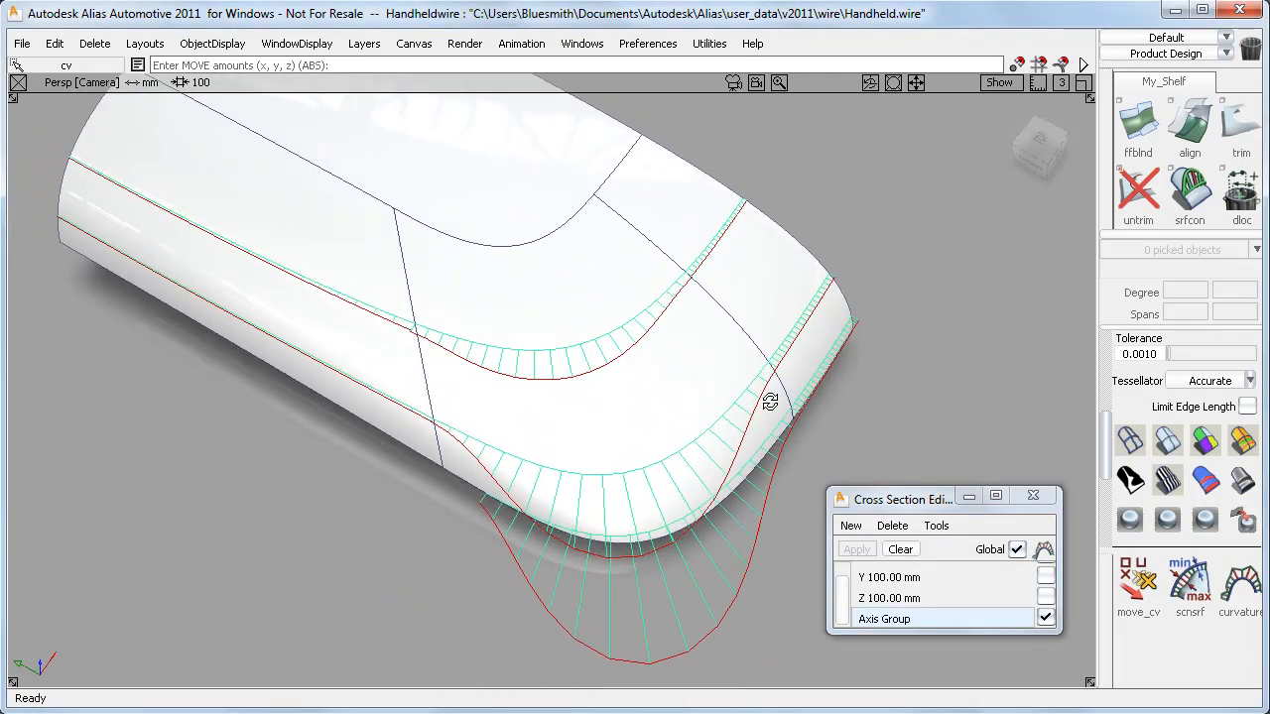